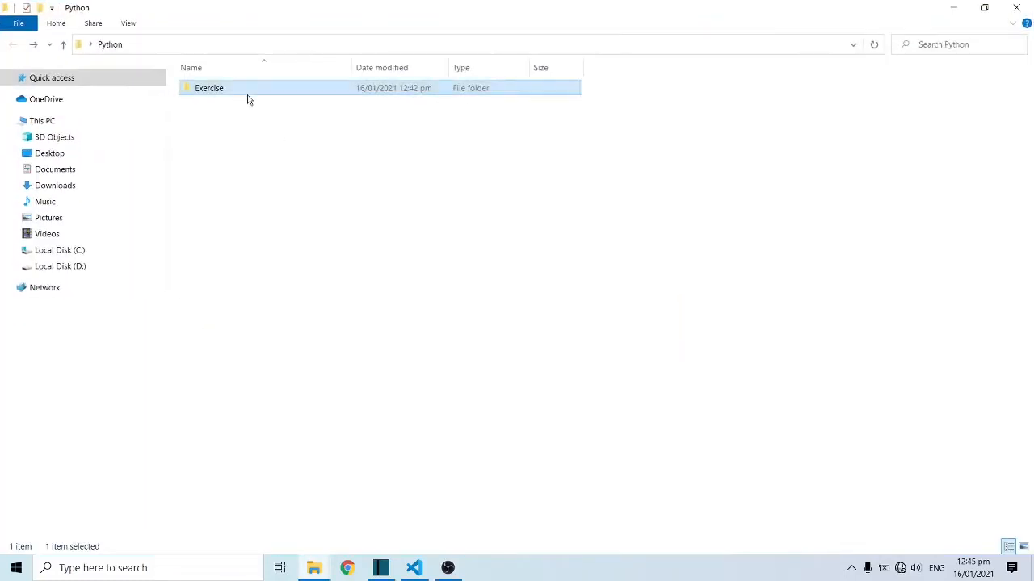
Step: Browse into the Exercise folder and return to the Python project folder
double_click(210, 87)
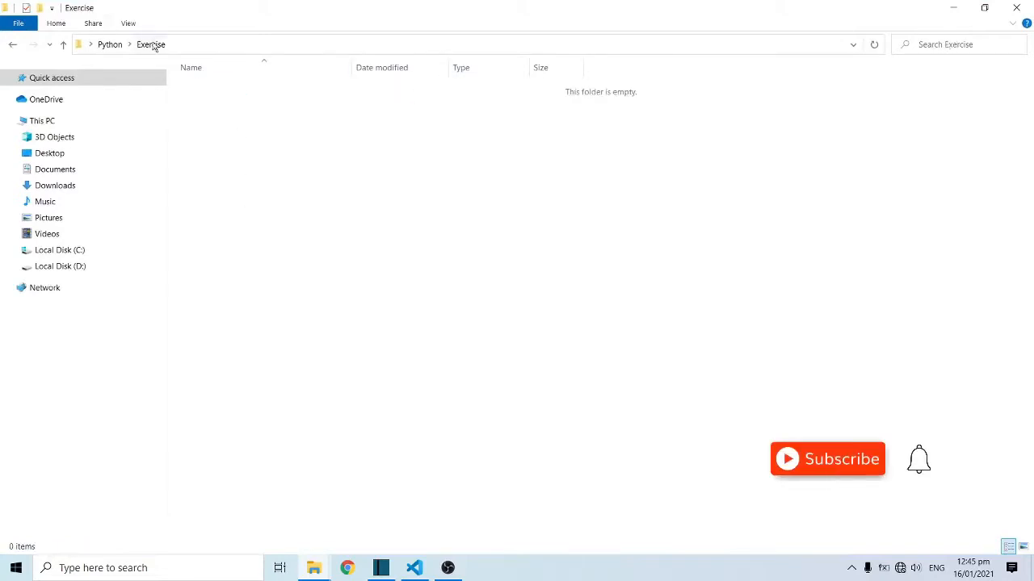
left_click(110, 45)
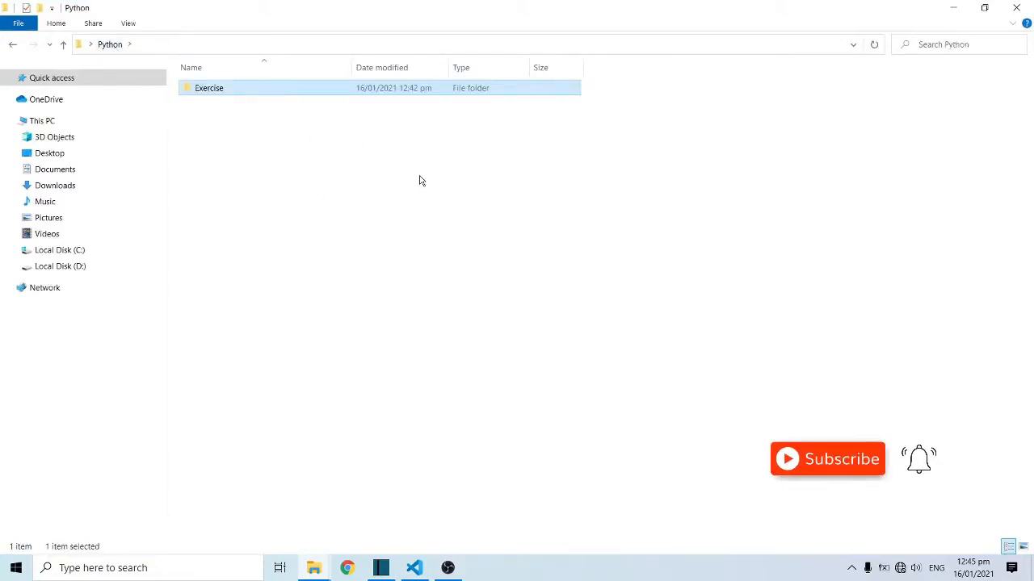
left_click(413, 568)
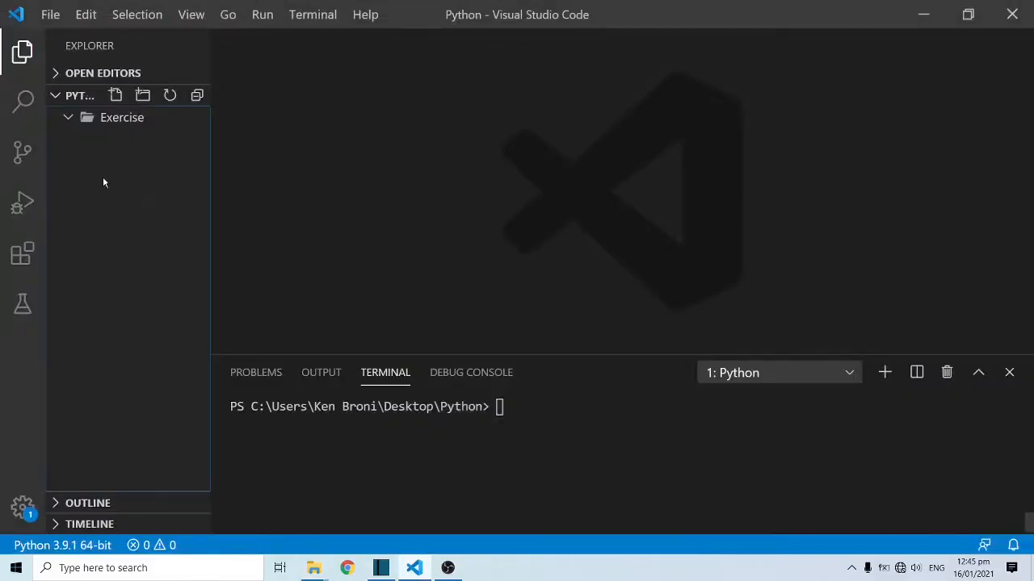
mouse_move(116, 96)
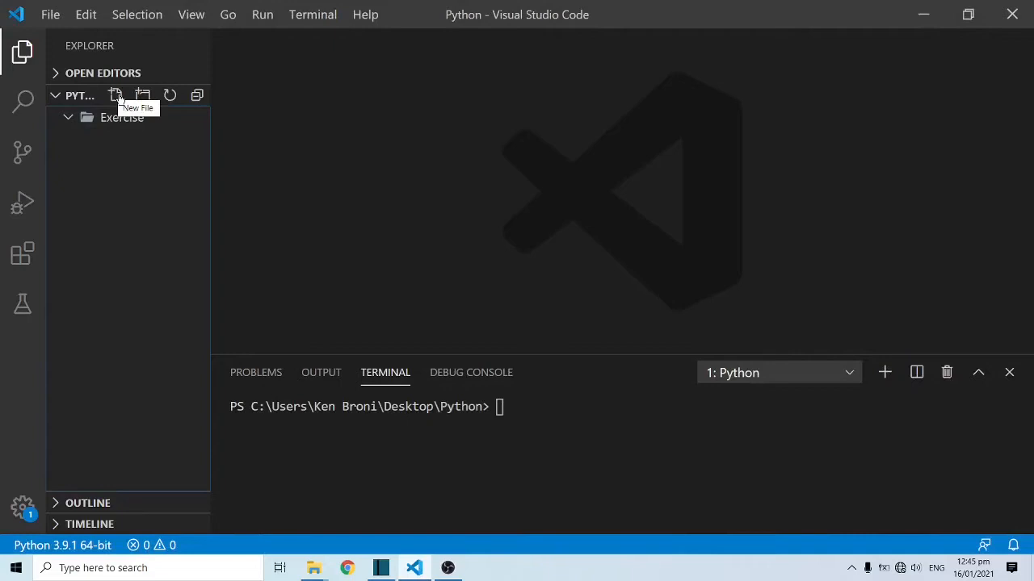
Step: Create a new file named app.py in the Python folder and open it for editing
left_click(116, 95)
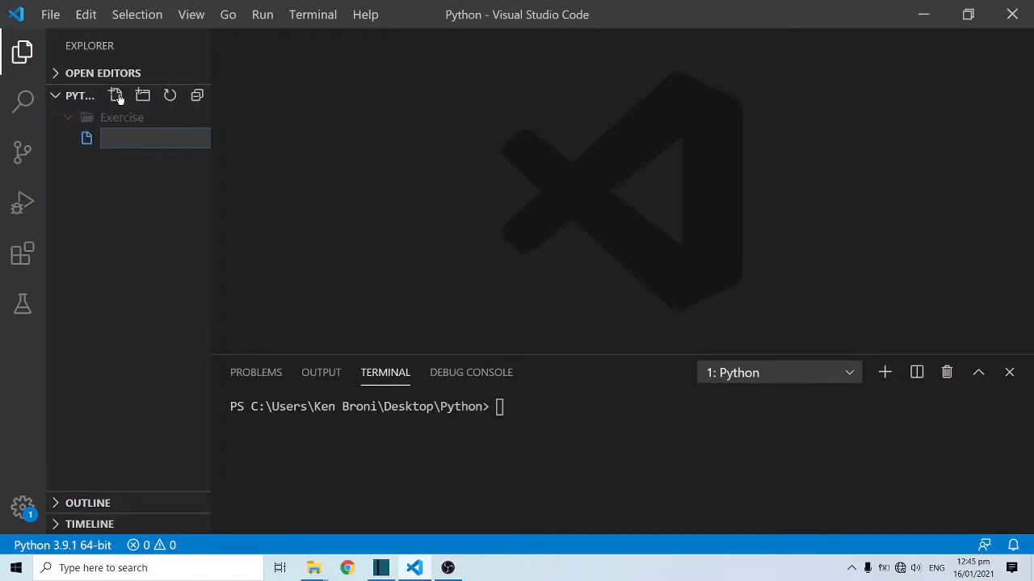
type("app.py")
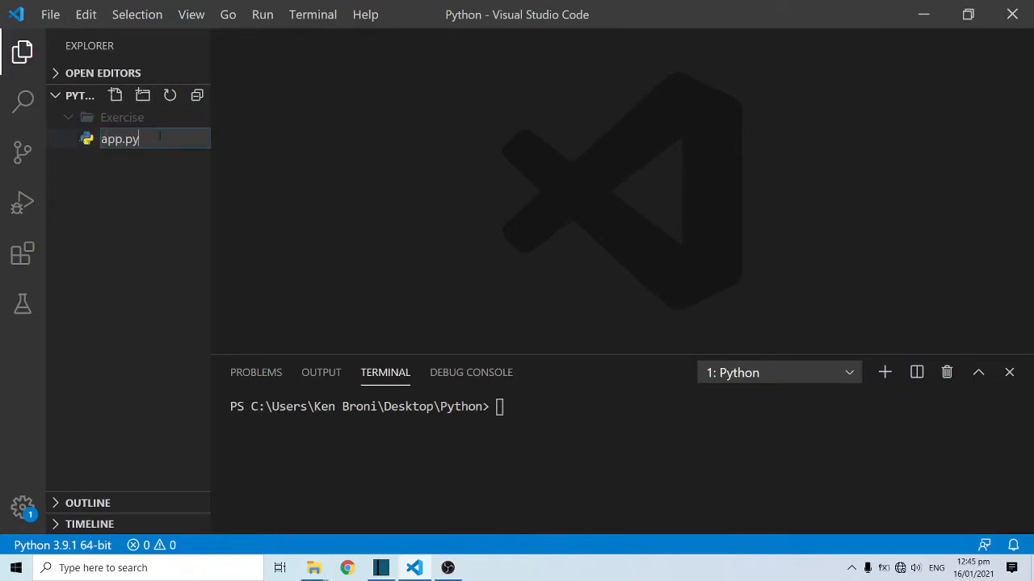
key("Return")
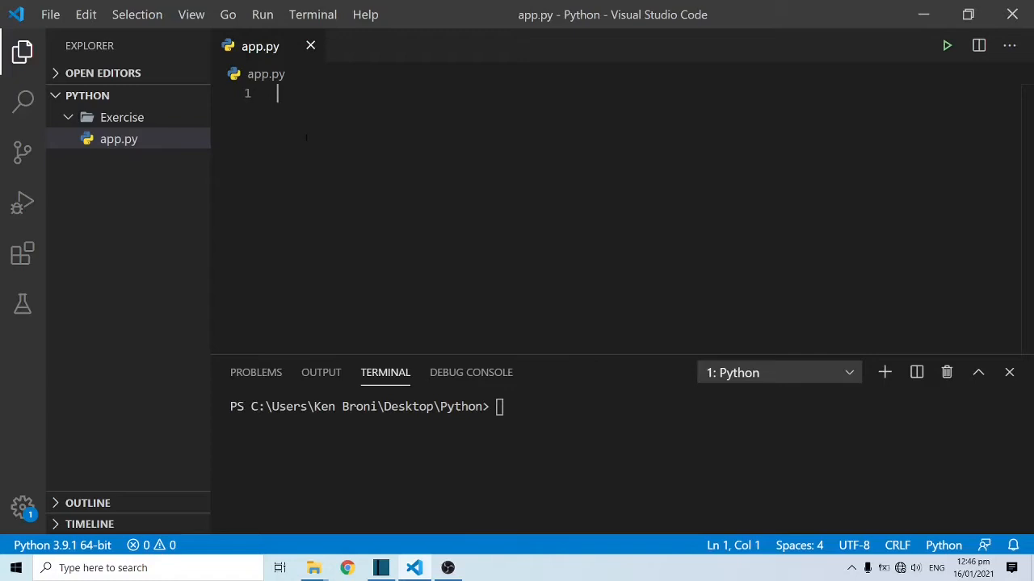
Step: Write print('Kenneth') on line 1 of app.py and start a new line
type("print(")
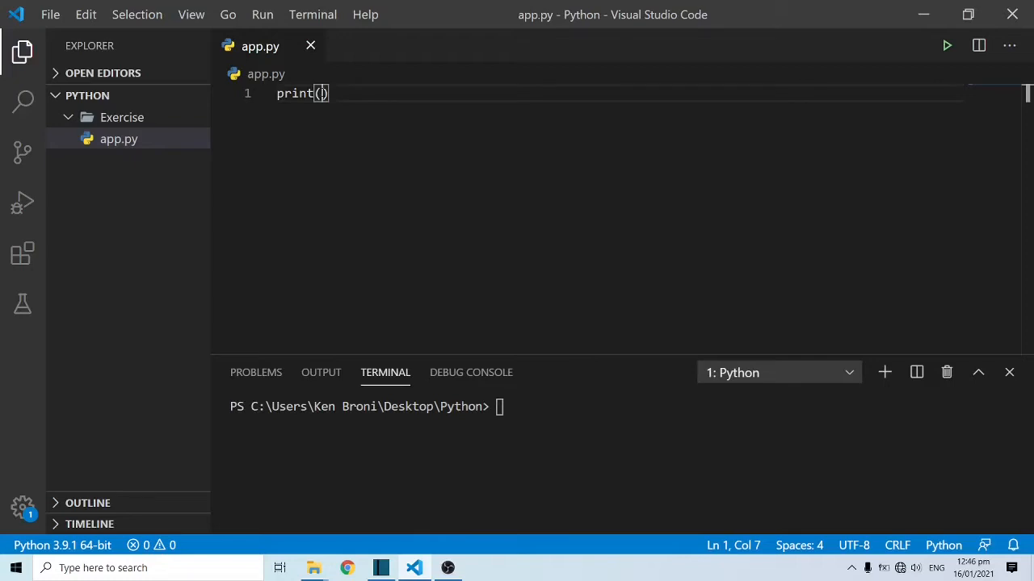
type("''")
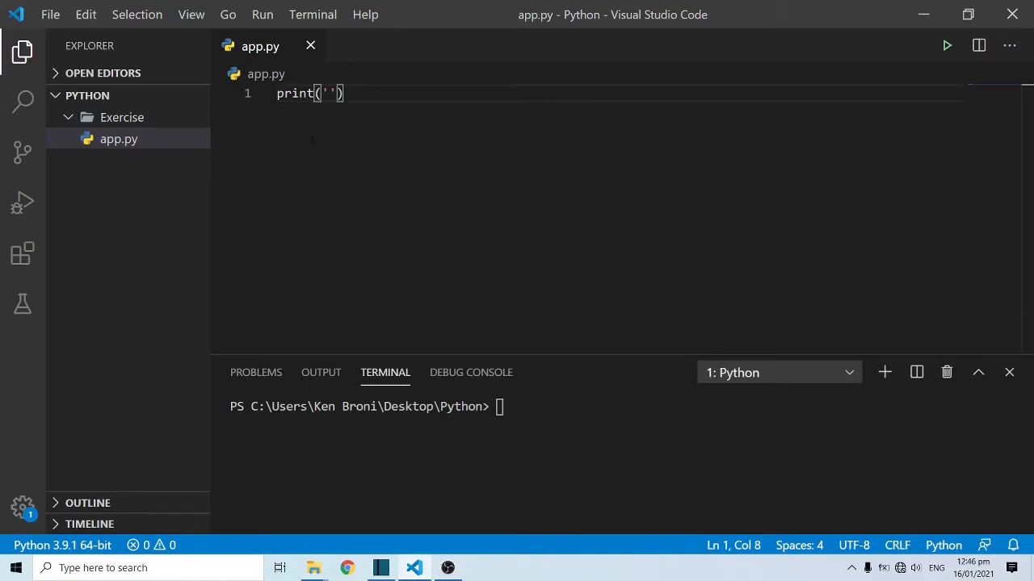
type("Kenneth")
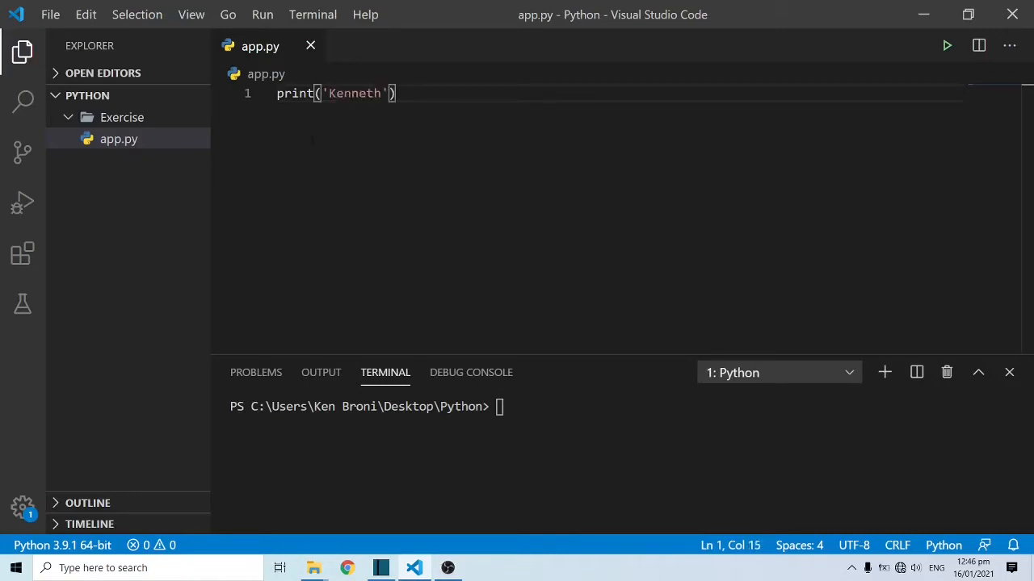
key("Return")
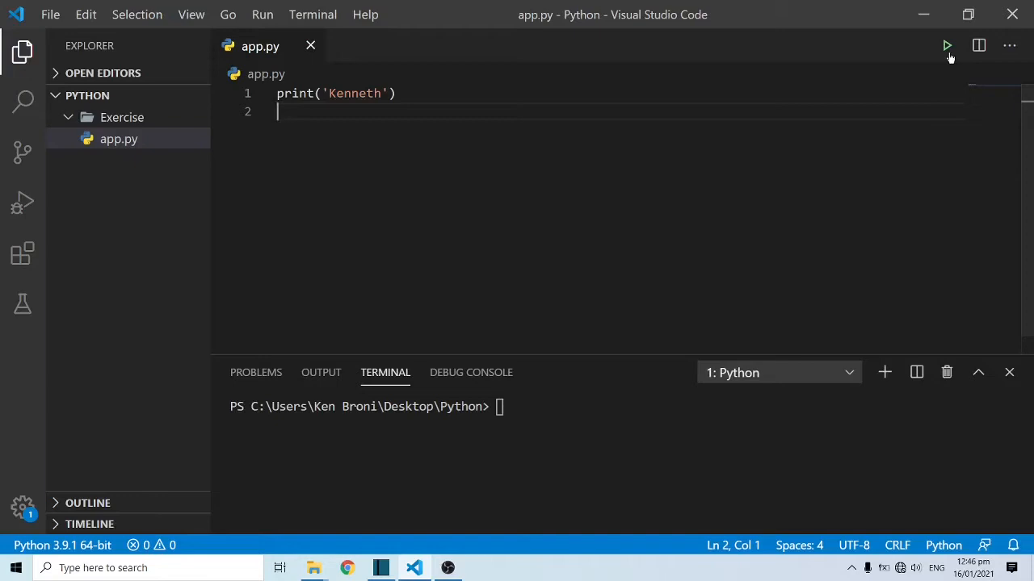
mouse_move(946, 45)
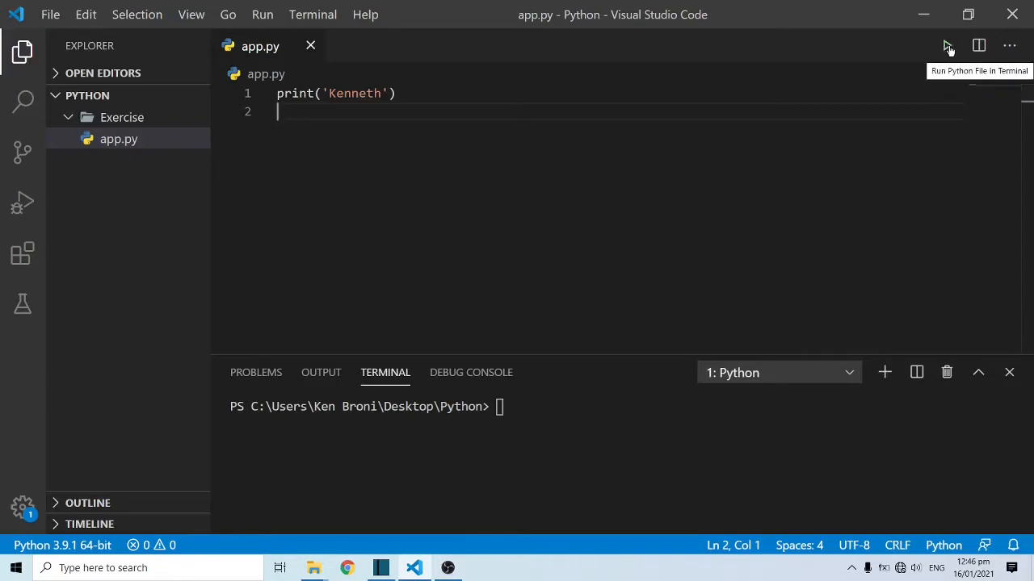
Step: Run app.py with the Run Python File button so the terminal prints Kenneth
left_click(947, 45)
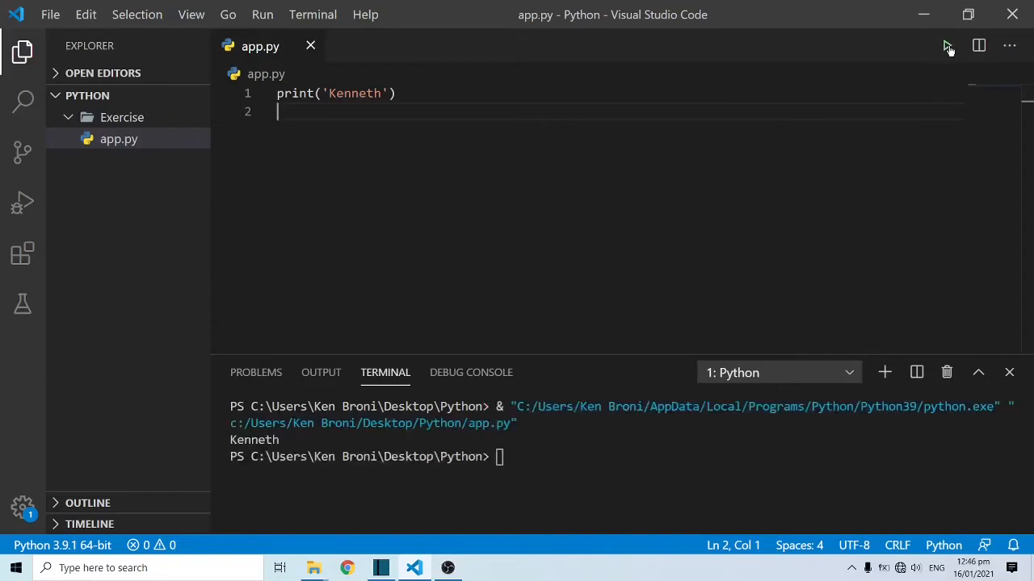
mouse_move(946, 45)
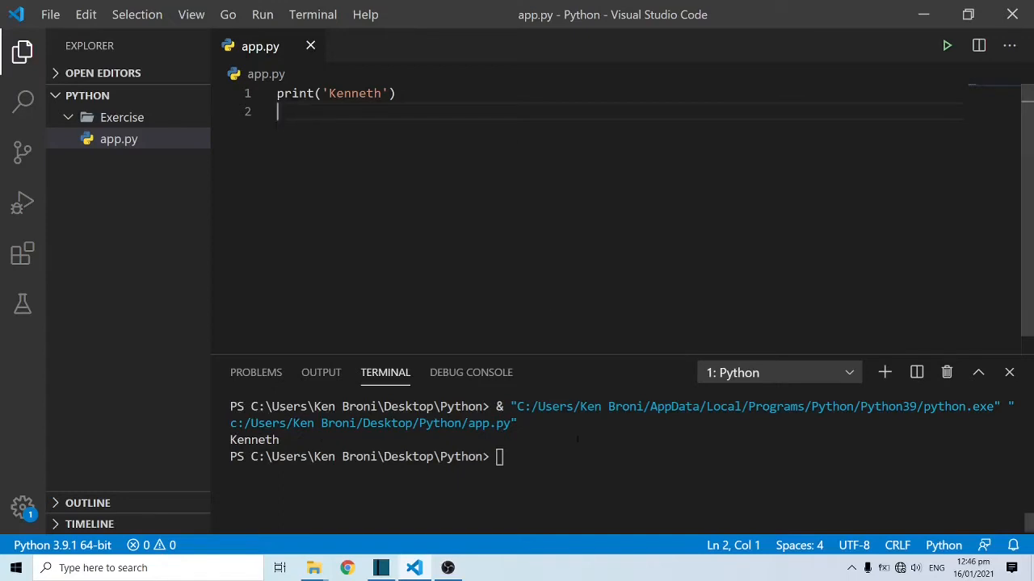
Step: Clear the terminal's earlier output with the clear command
type("cle")
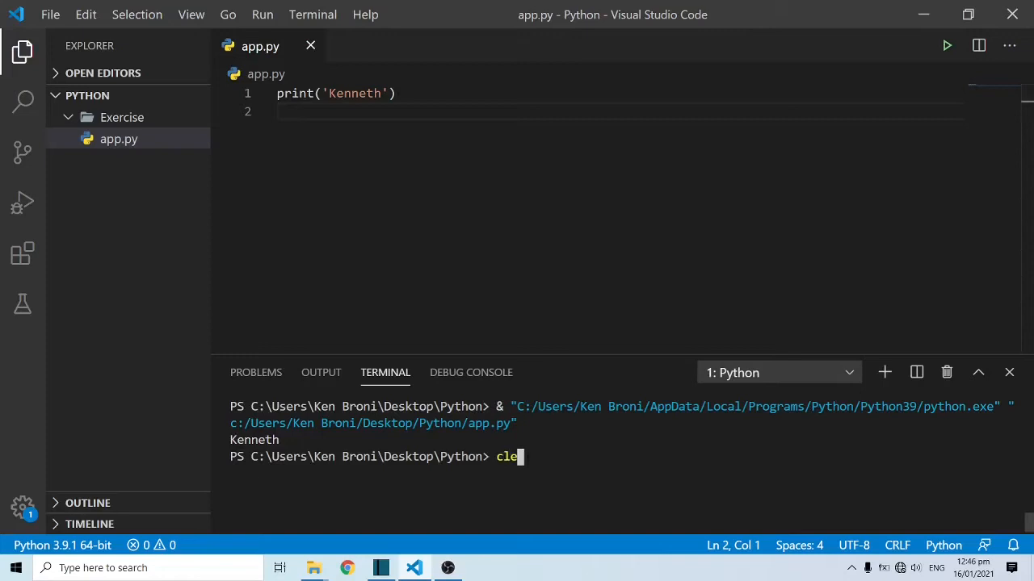
type("ar")
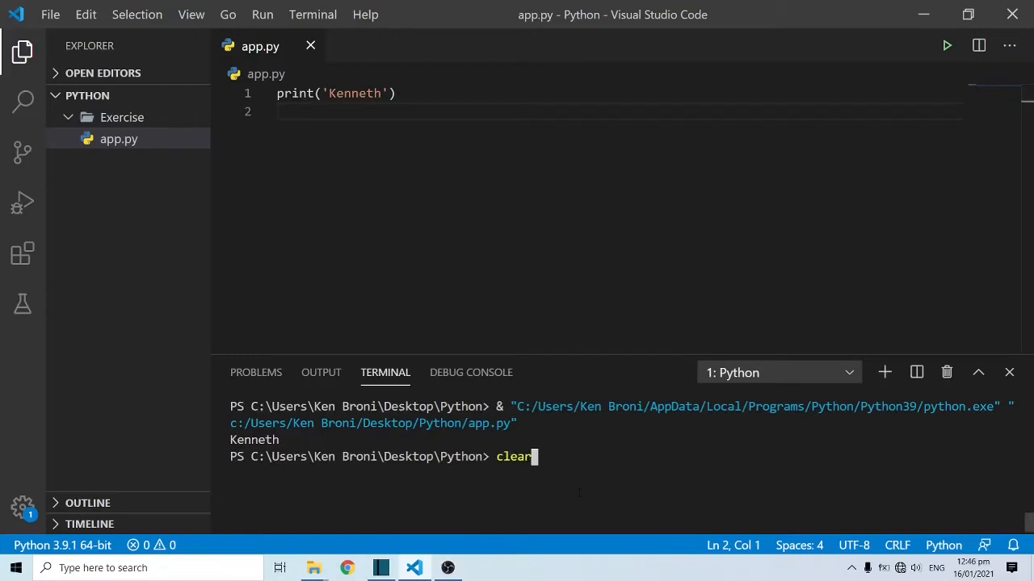
key("Return")
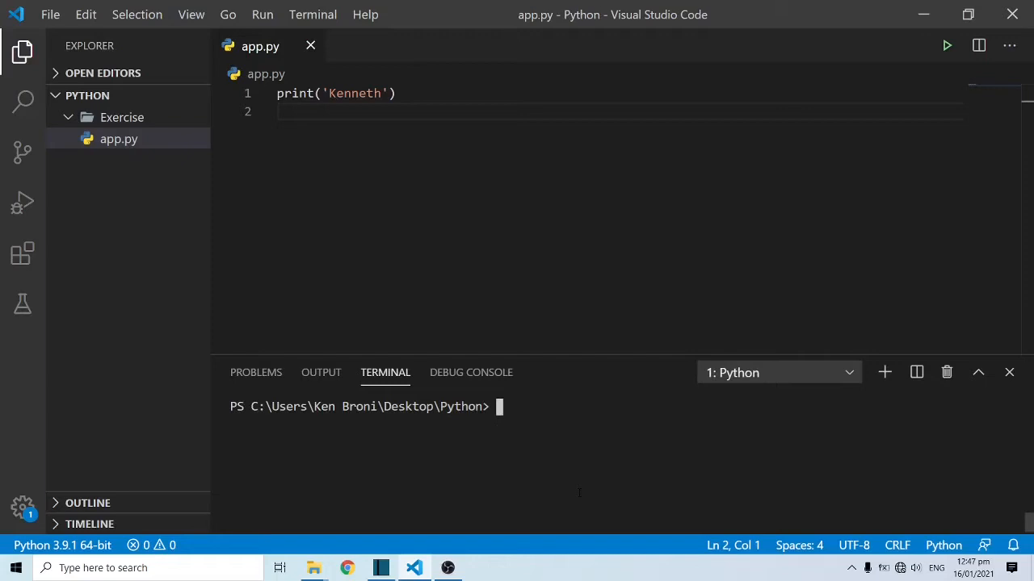
Step: Run python app.py in the terminal, printing Kenneth again, and return to the editor
type("pyth")
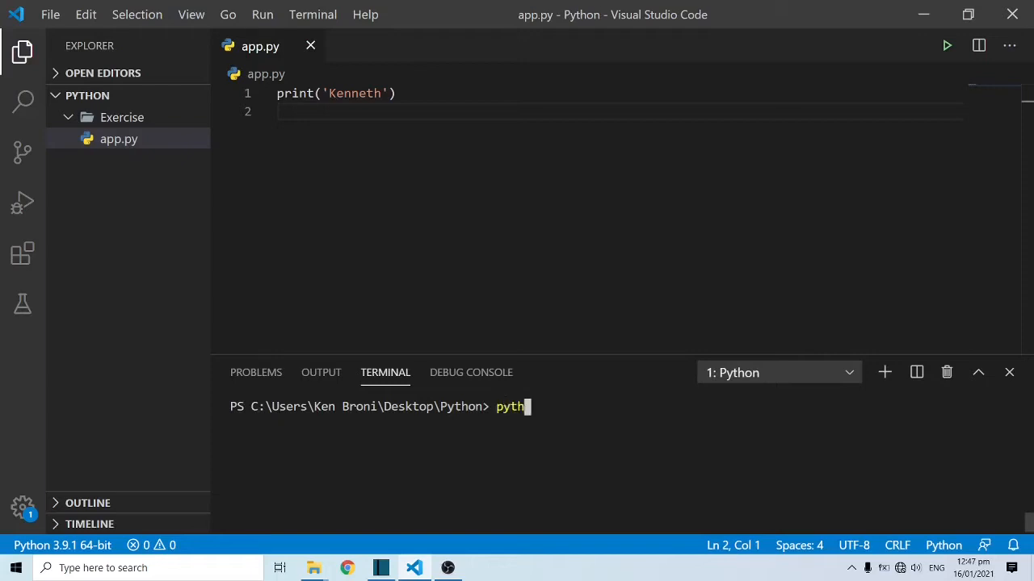
type("on")
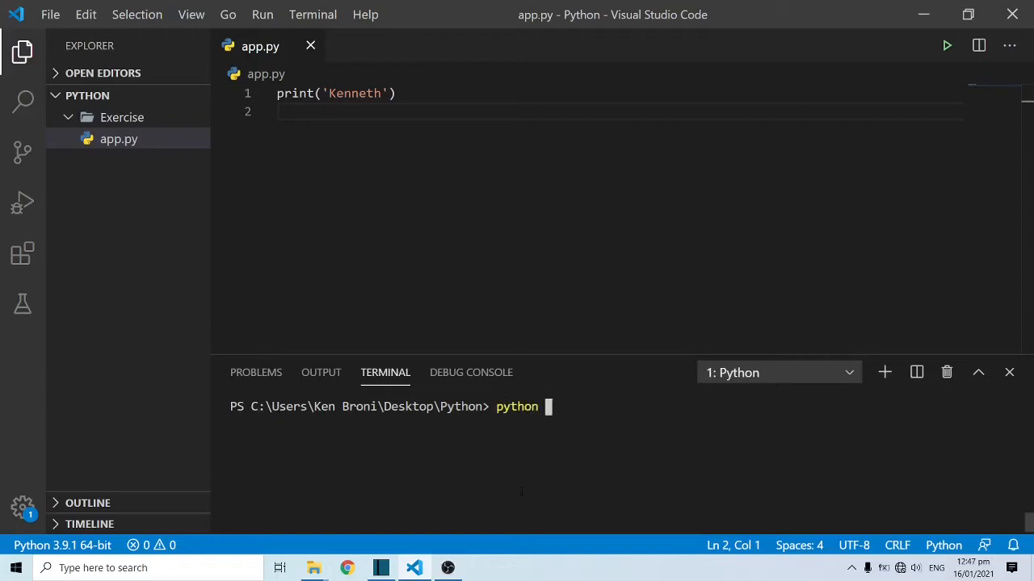
type("app")
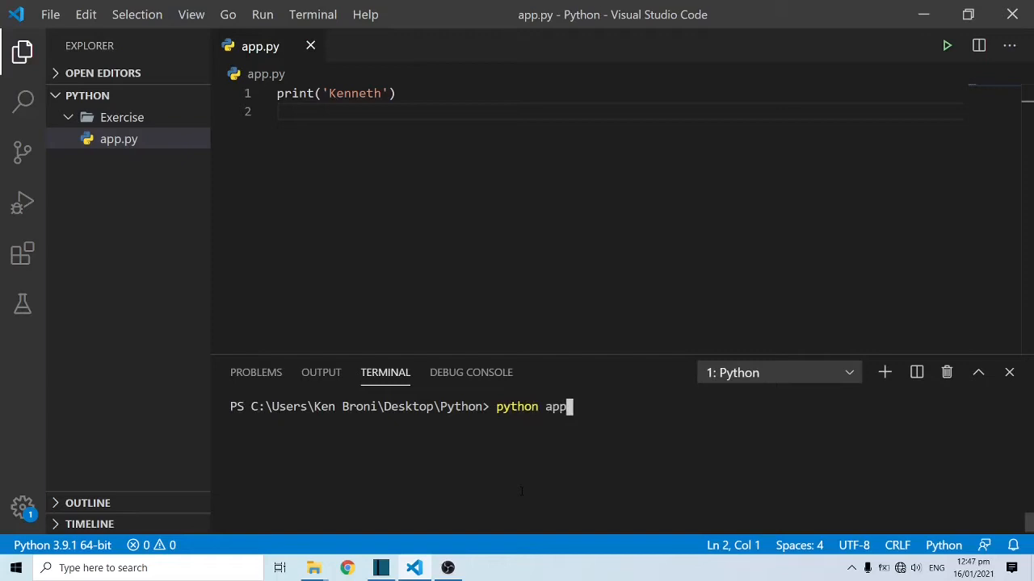
type(".py")
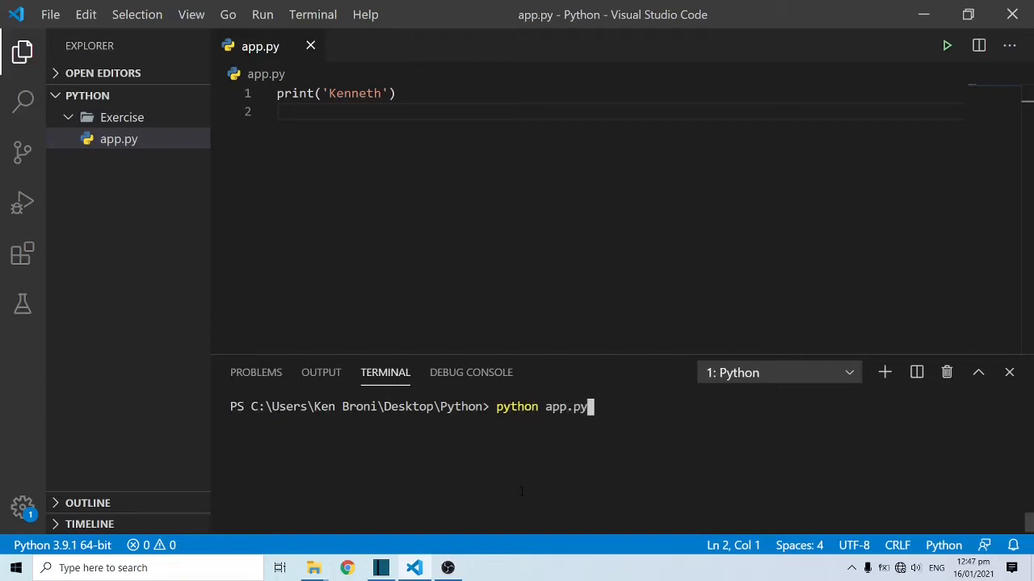
key("Return")
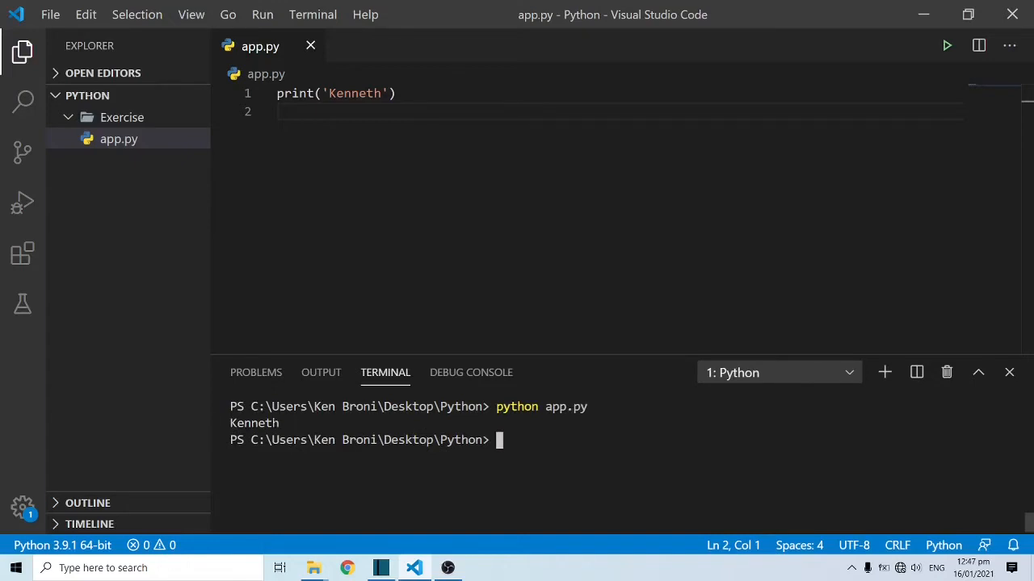
left_click(396, 92)
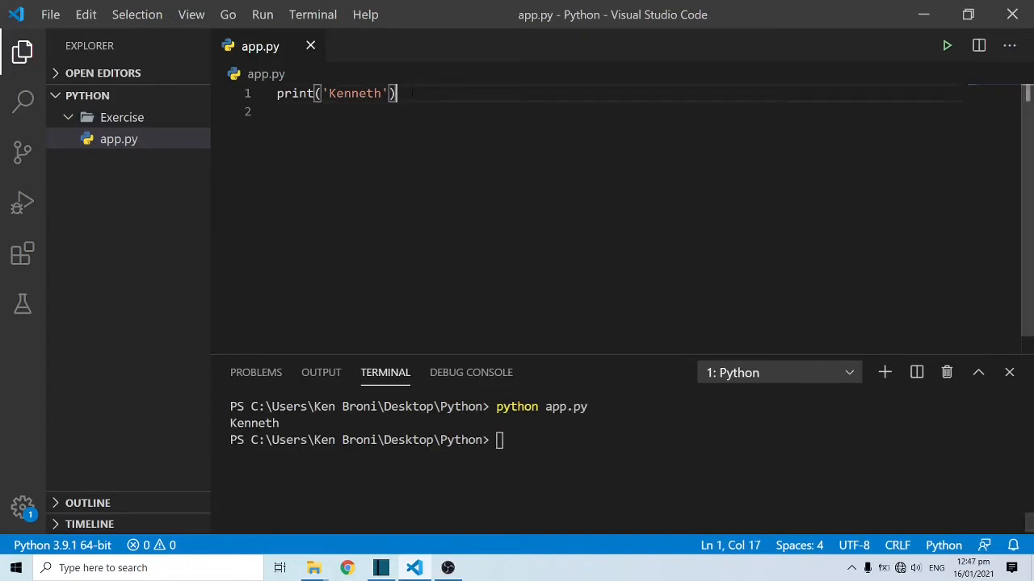
Step: Type print('Hello World') on line 3 of app.py
type("print(")
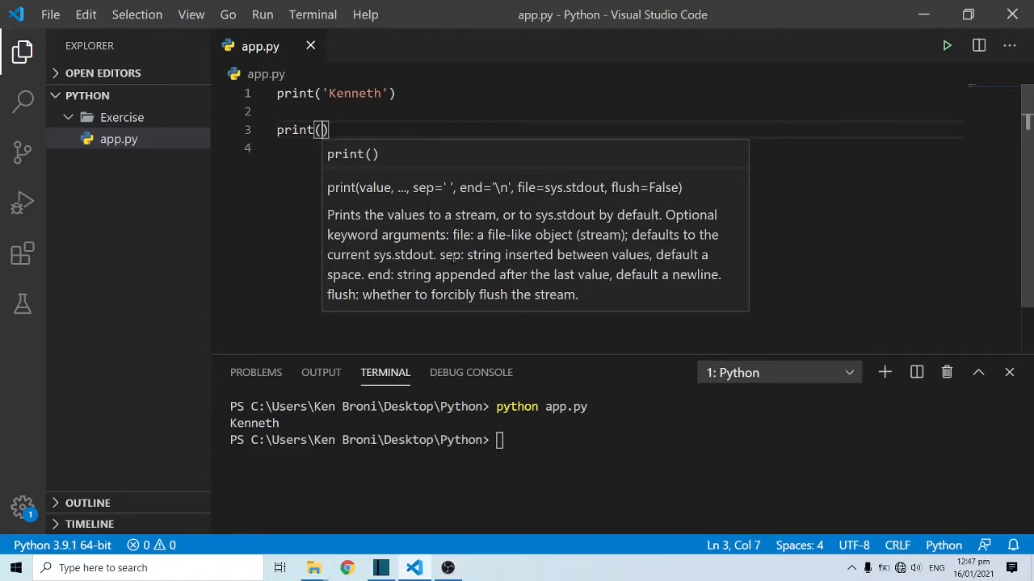
type("''")
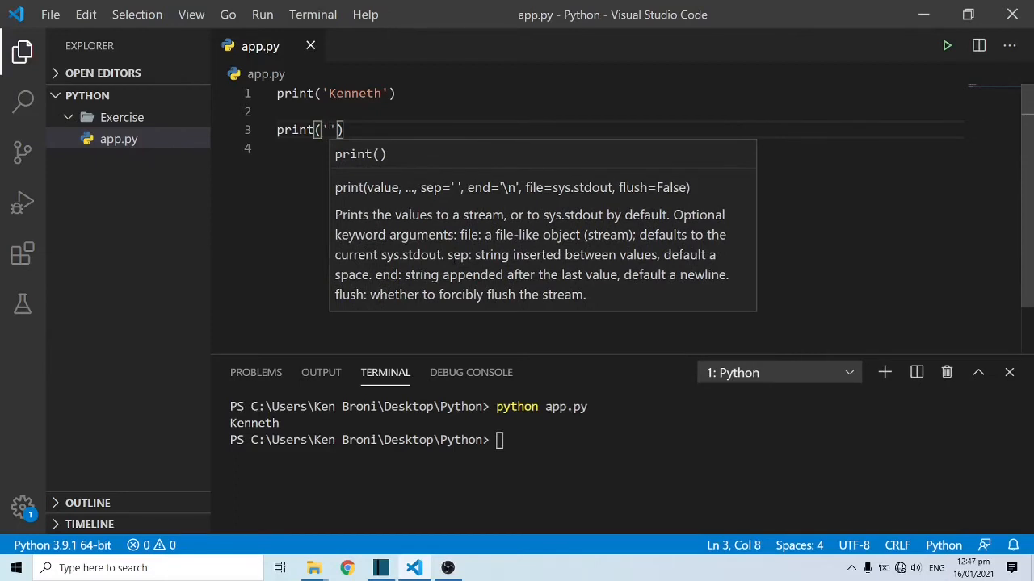
type("Hello")
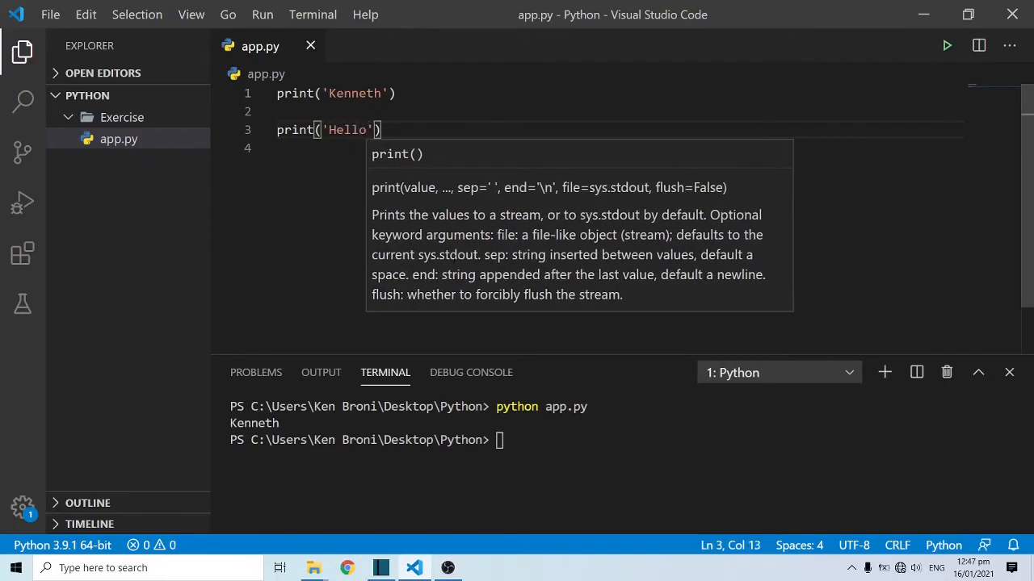
type("World")
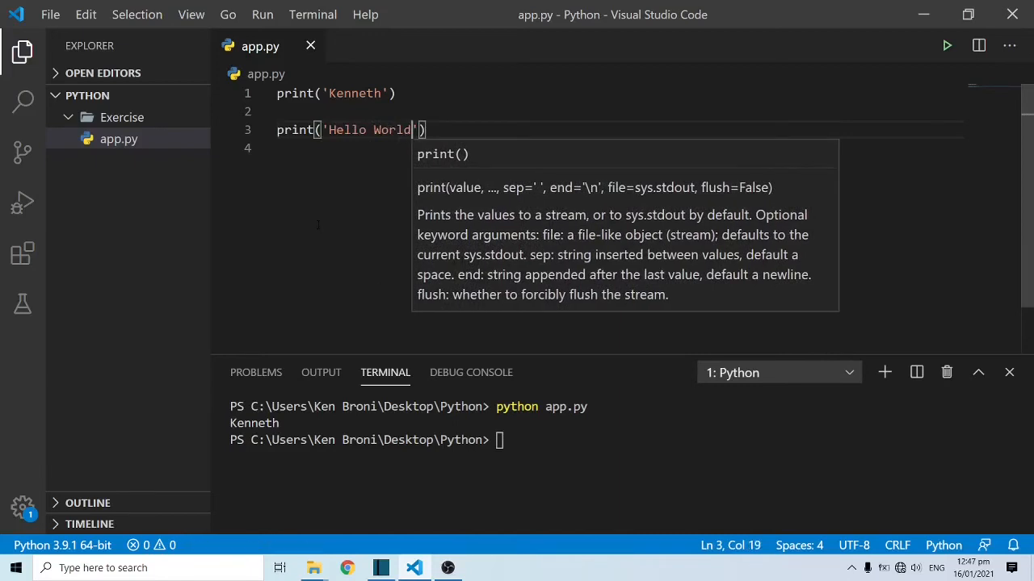
mouse_move(947, 45)
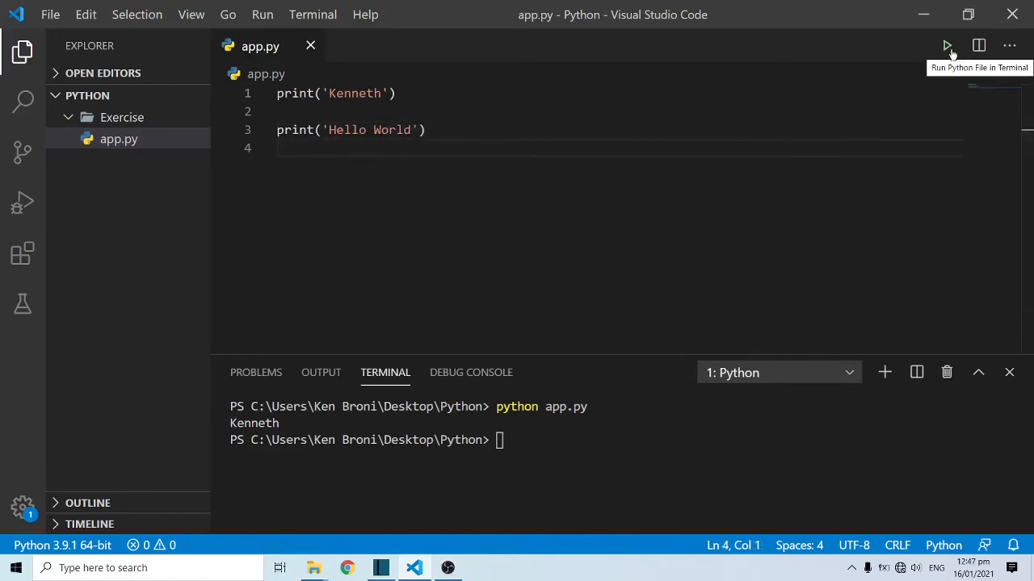
Step: Run app.py so the terminal prints Kenneth then Hello World, and move to blank line 2
left_click(946, 45)
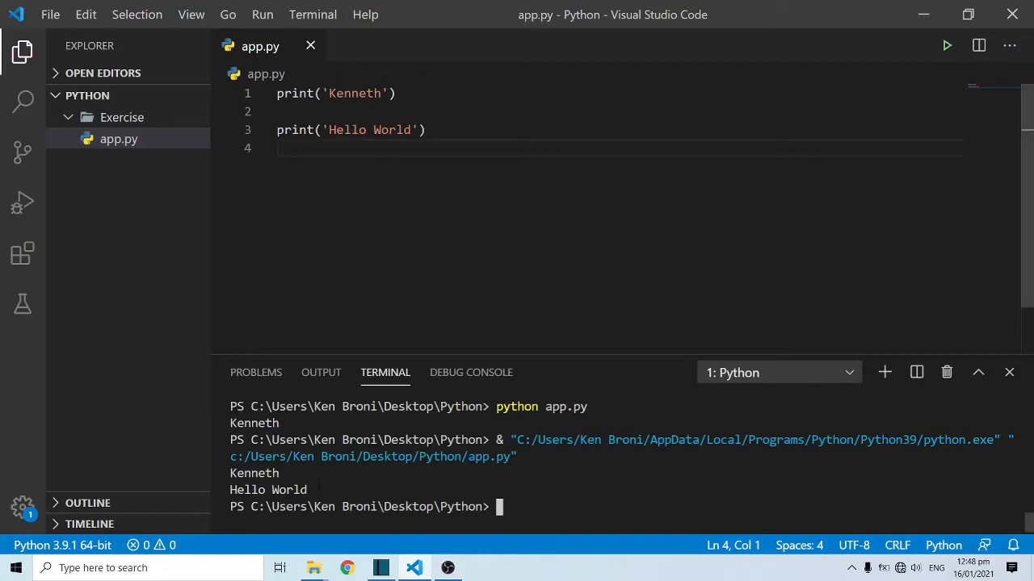
left_click(291, 112)
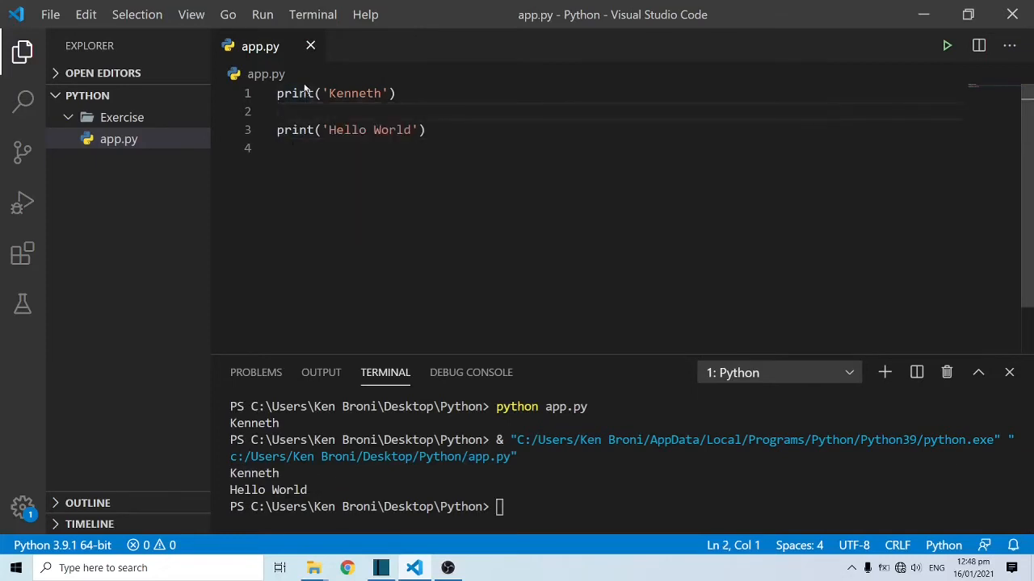
Step: Type print('Learn Python') on line 2, between the Kenneth and Hello World prints
type("print(")
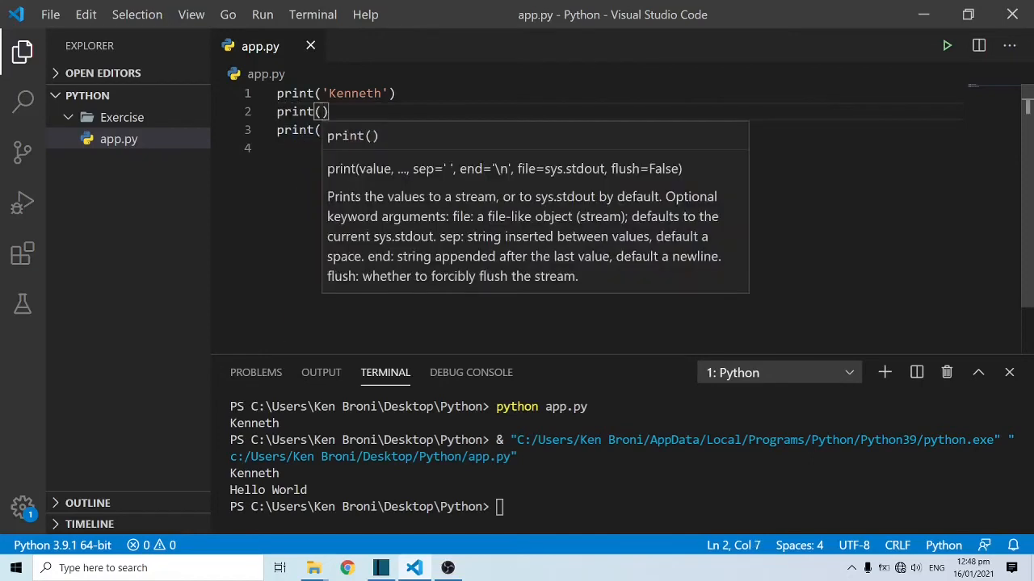
type("'Learn'")
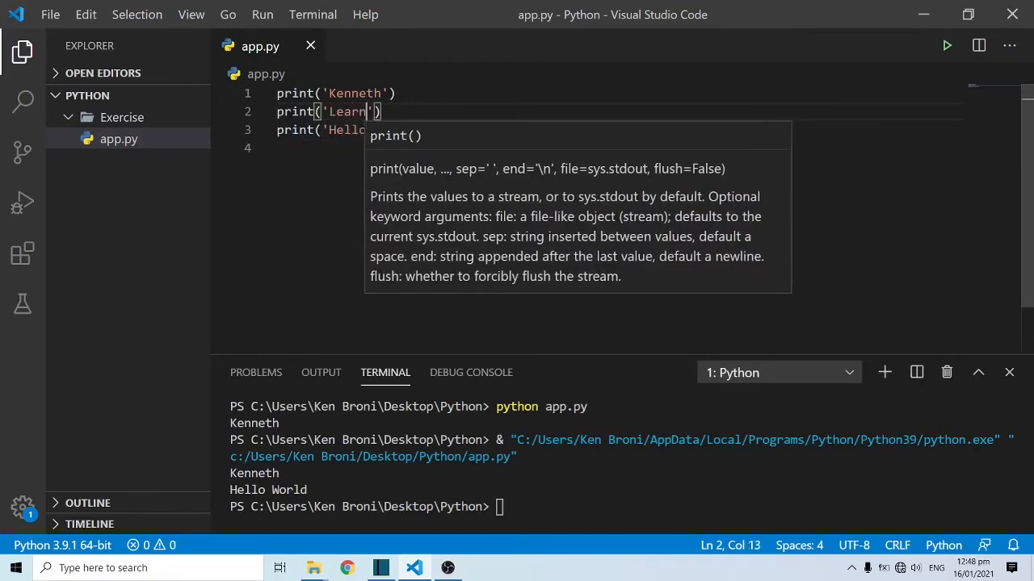
type("Pyth")
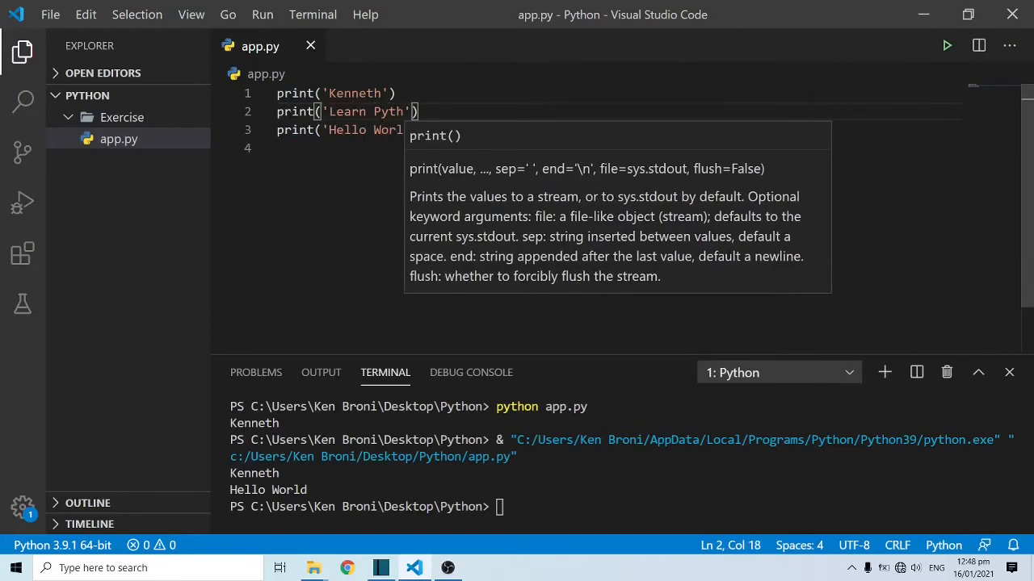
type("on")
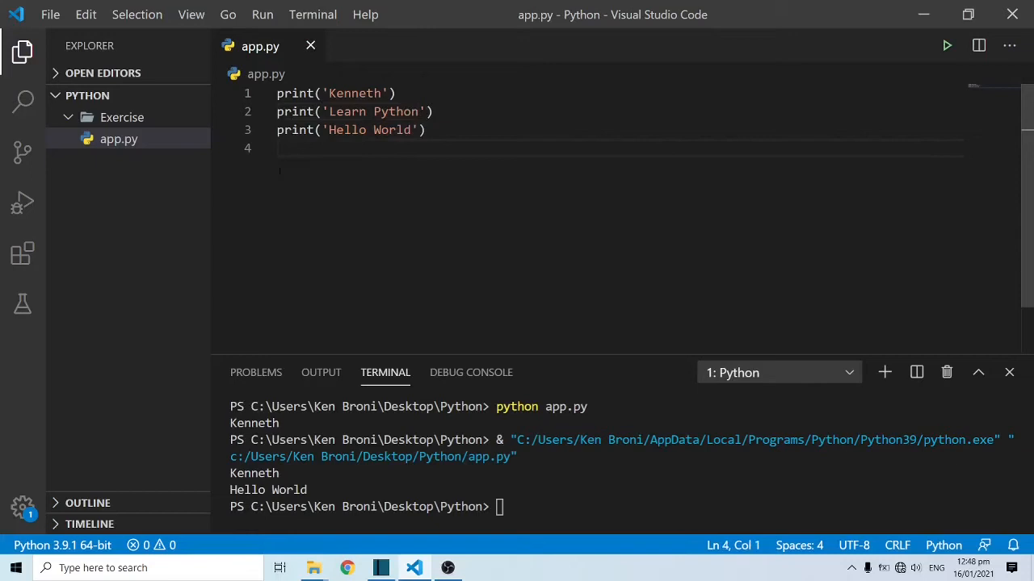
mouse_move(946, 45)
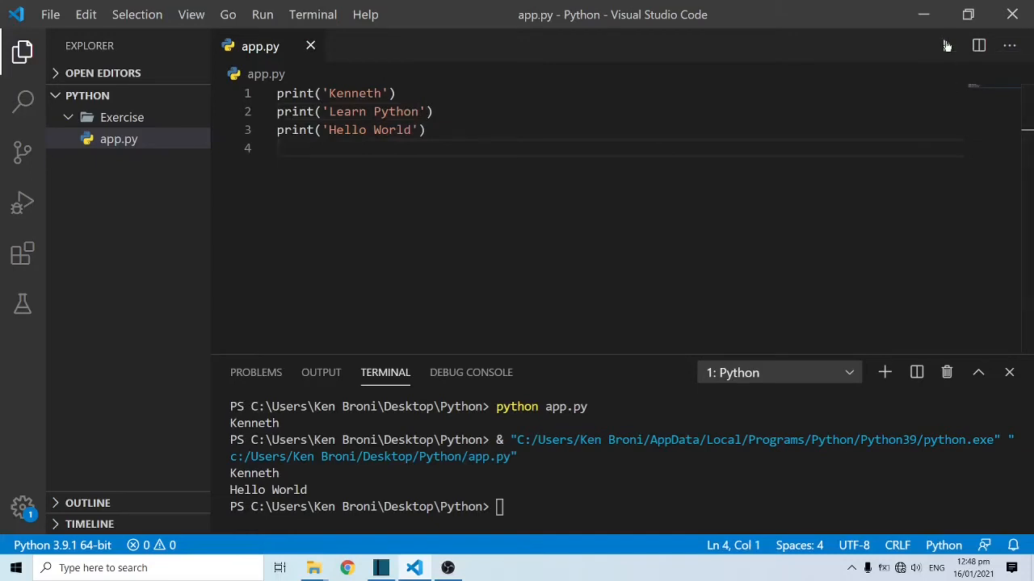
Step: Run python app.py in the terminal, printing Kenneth, Learn Python and Hello World
left_click(946, 46)
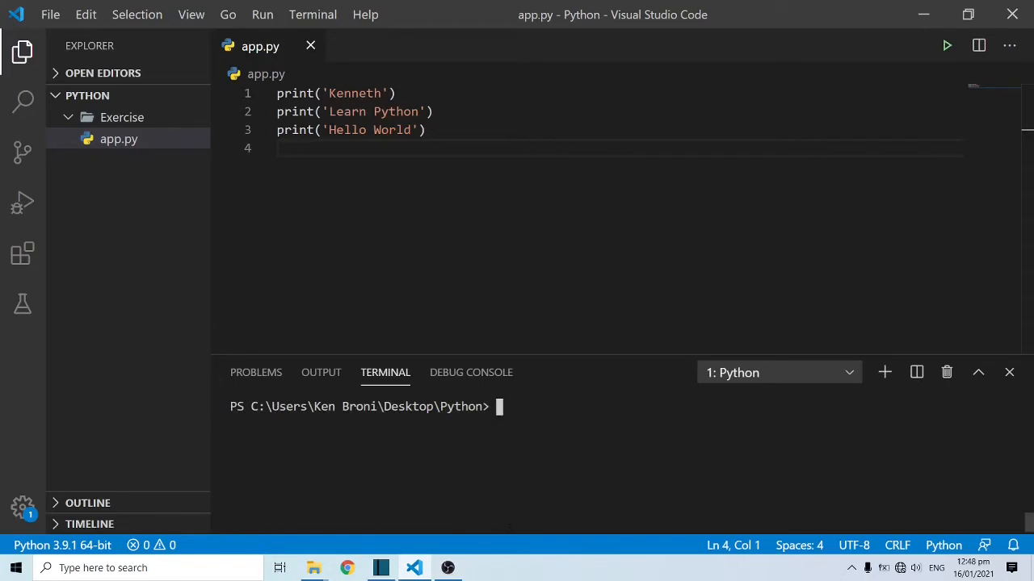
left_click(946, 45)
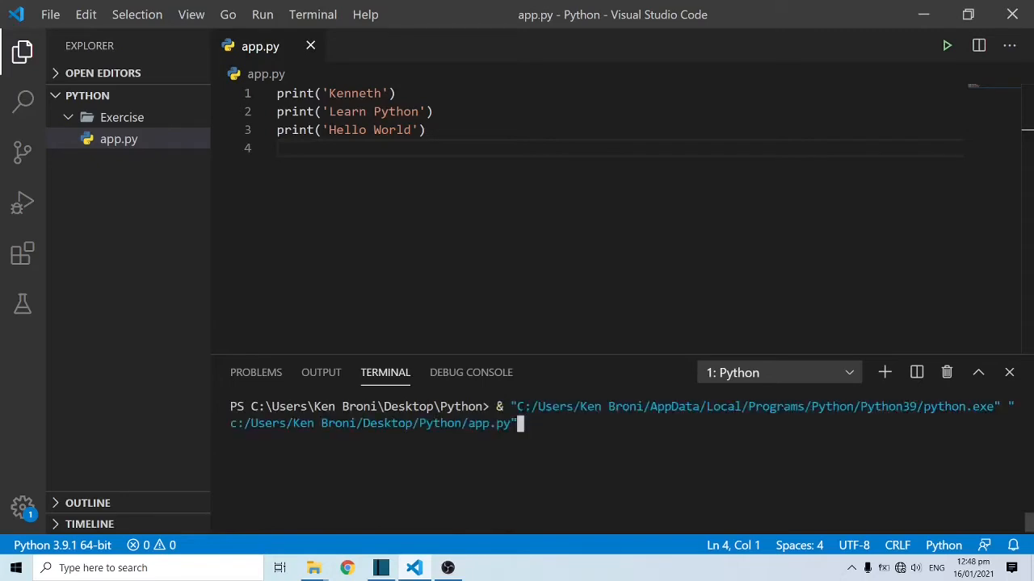
type("python app.py")
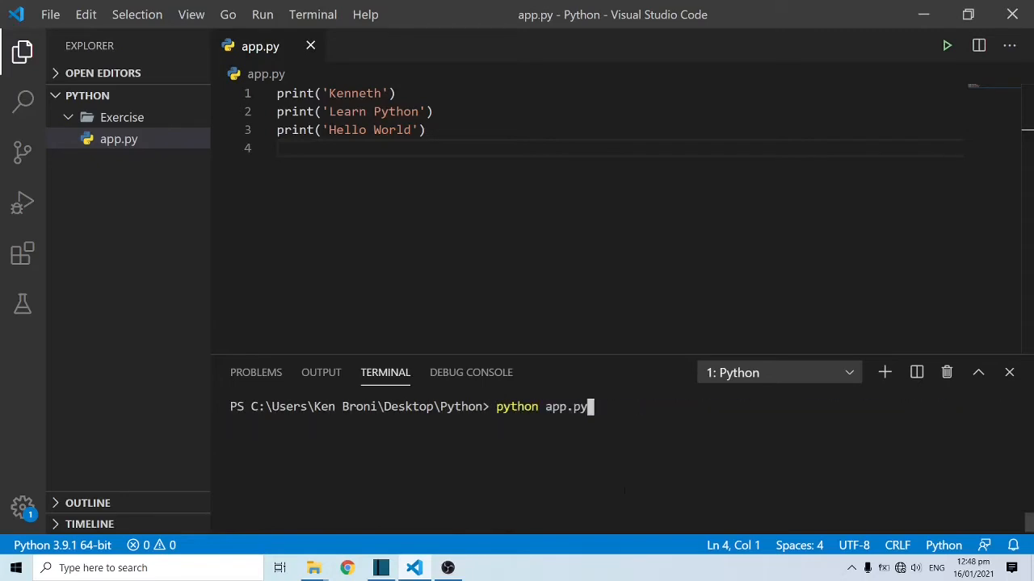
key("Return")
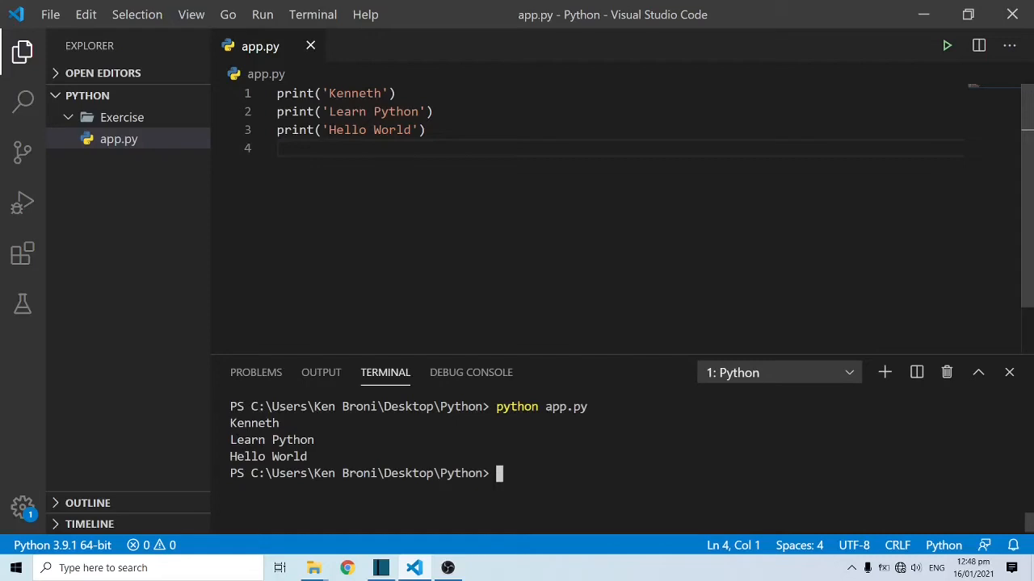
Step: Select and point out the Kenneth and Hello World print statements in the editor
double_click(294, 92)
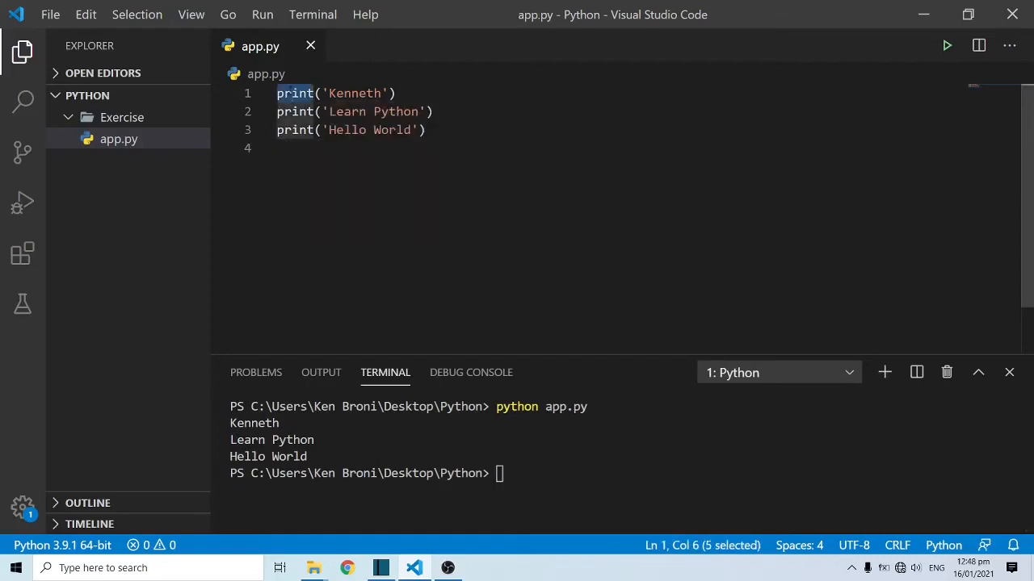
left_click(394, 92)
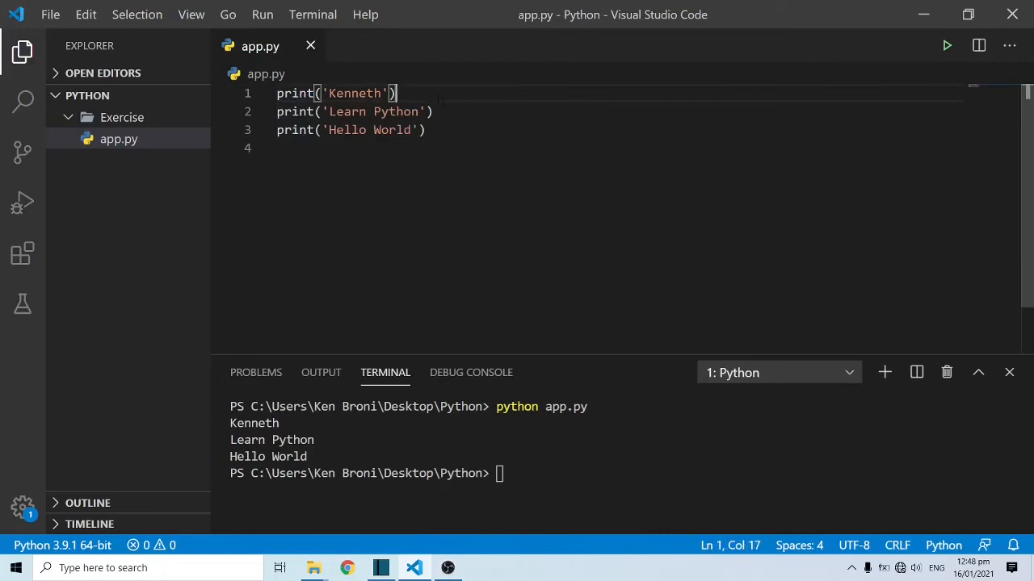
left_click(427, 130)
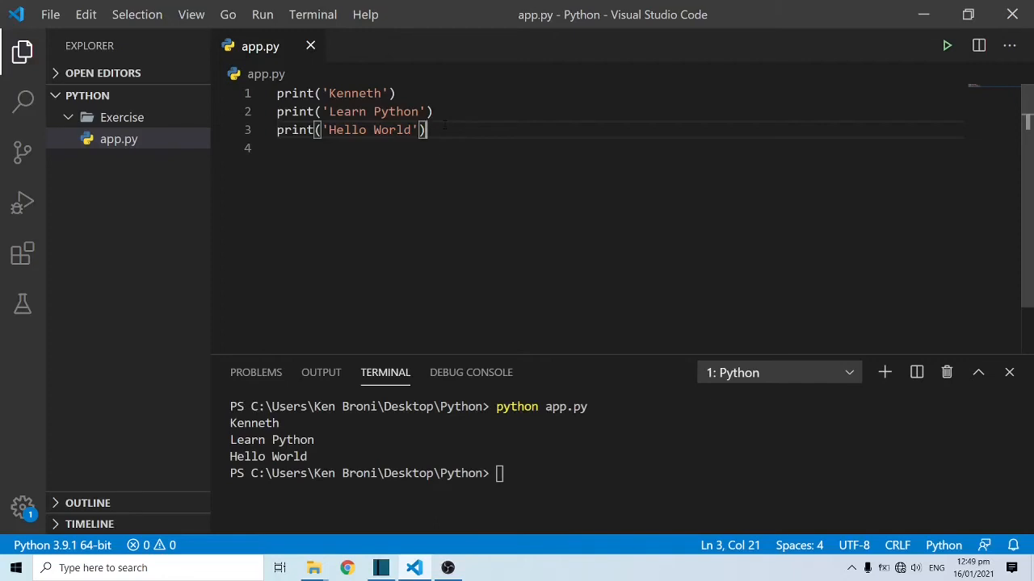
mouse_move(294, 129)
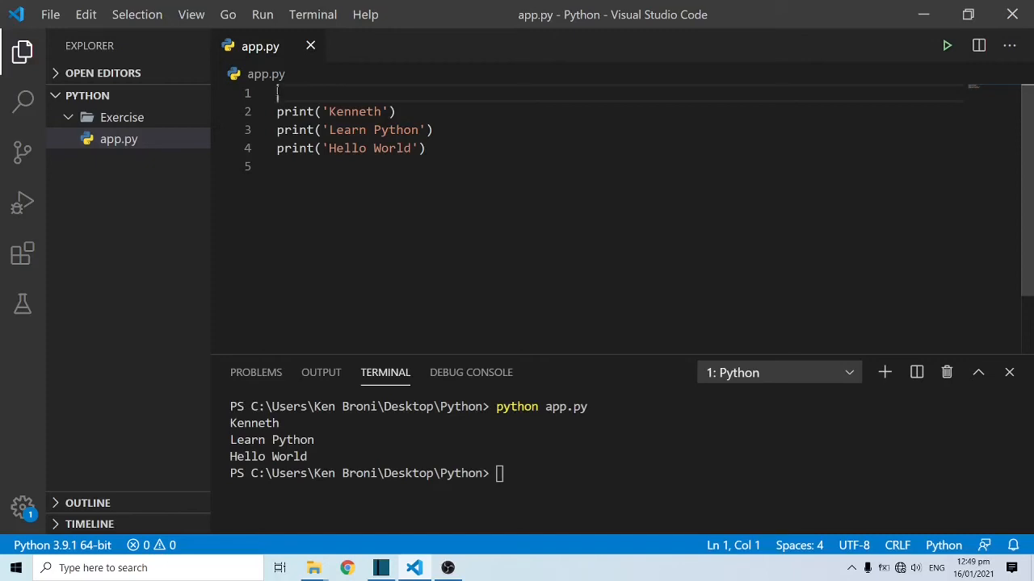
Step: Type the full-line comment # This is a comment on line 1, then move to the end of the file
type("#")
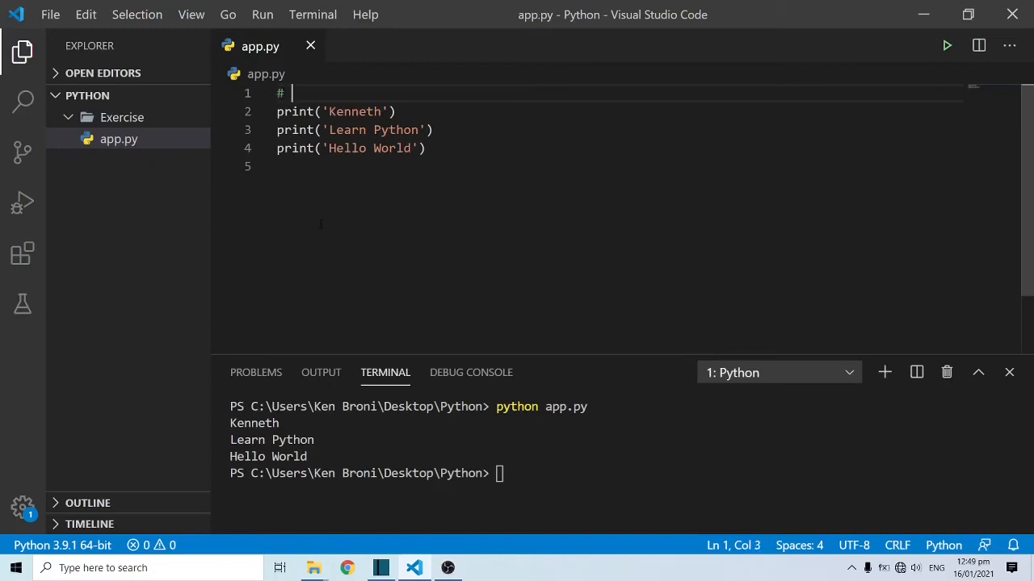
type("This is")
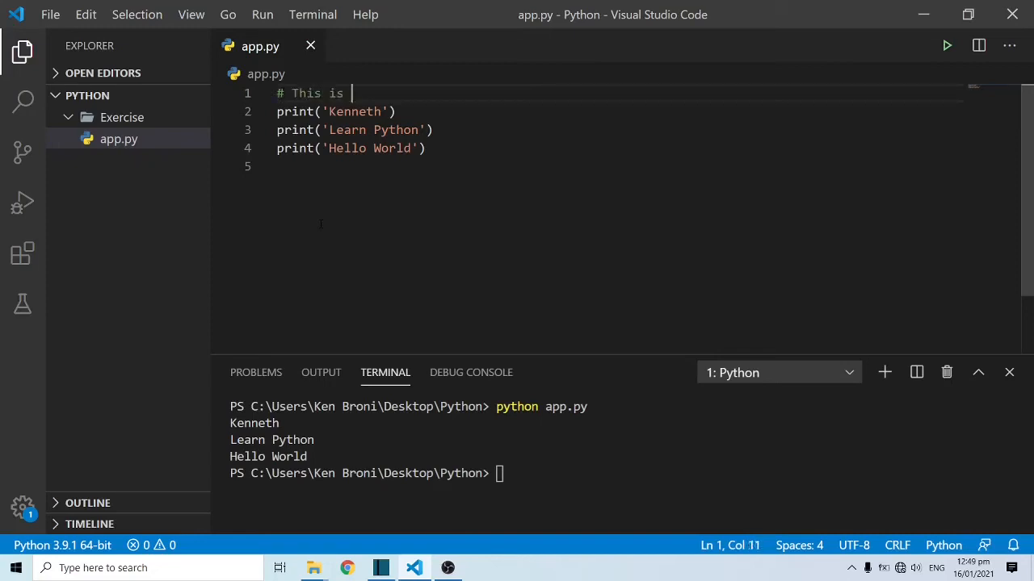
type("a co")
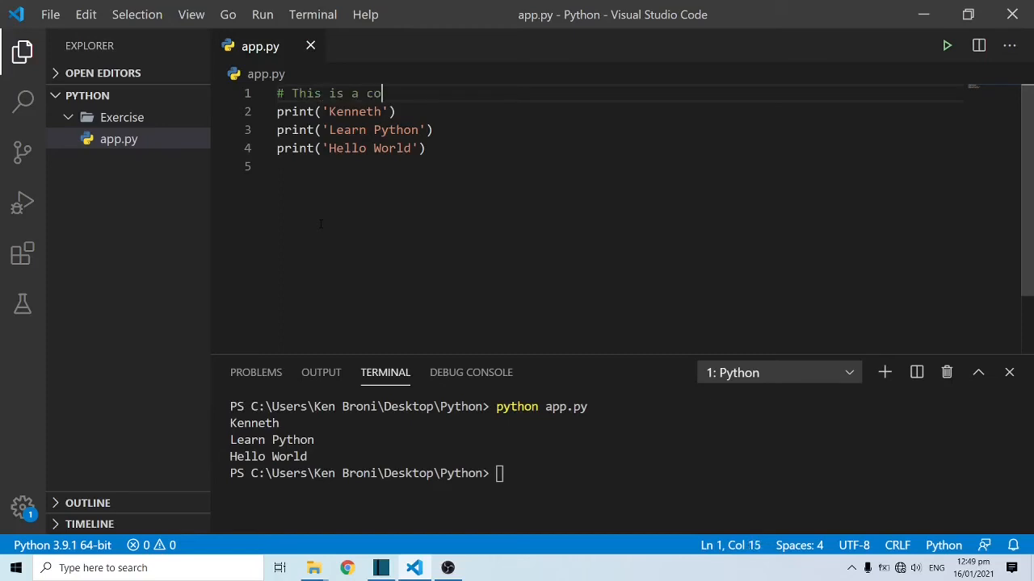
type("mment")
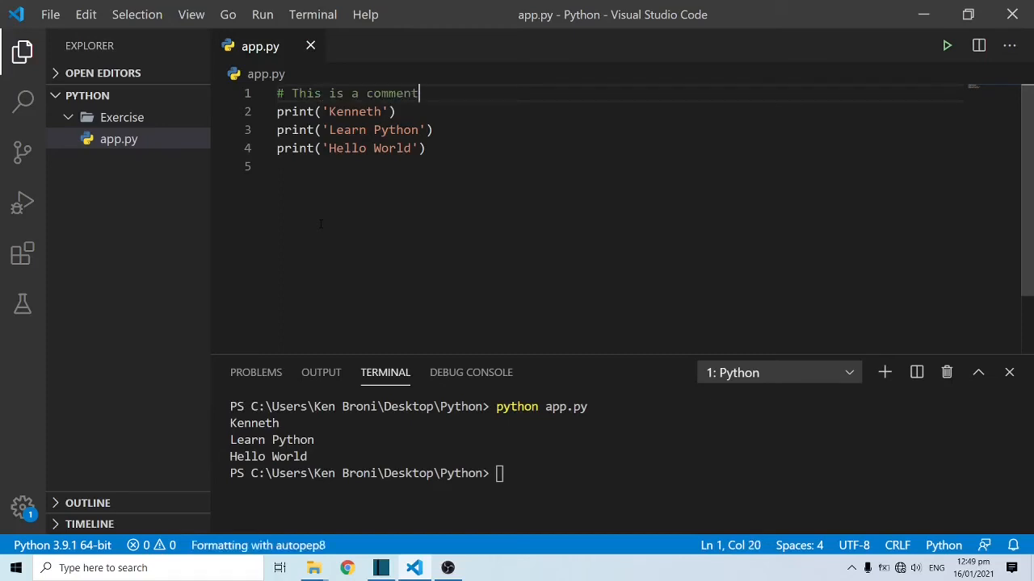
left_click(278, 164)
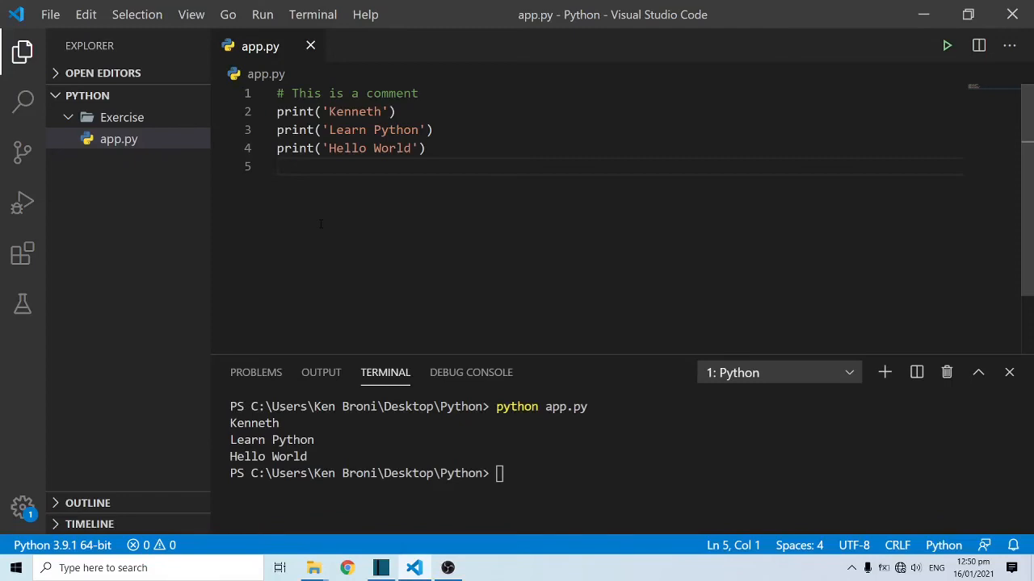
mouse_move(328, 204)
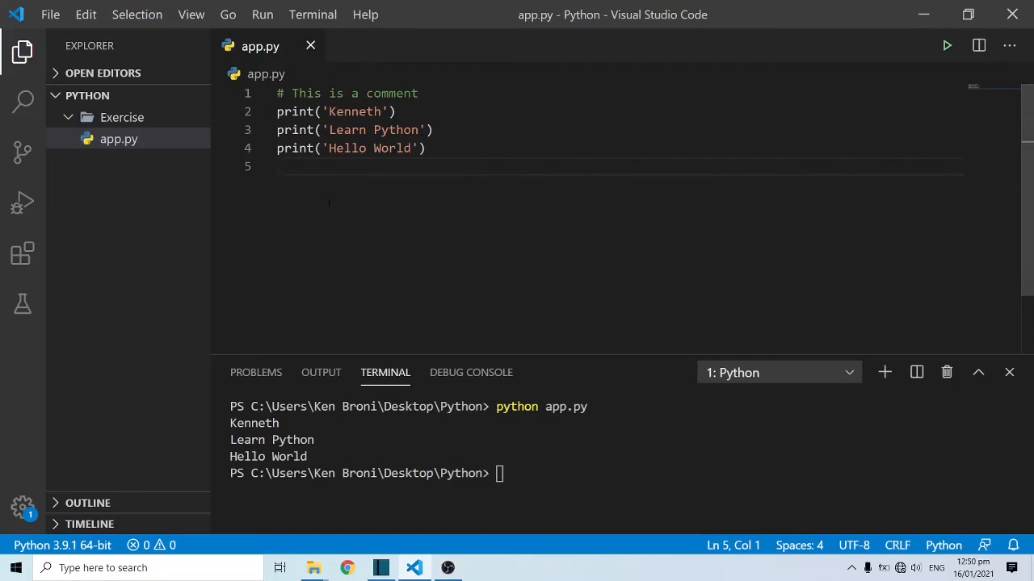
Step: Clear the terminal and rerun app.py, printing Kenneth, Learn Python and Hello World
left_click(501, 473)
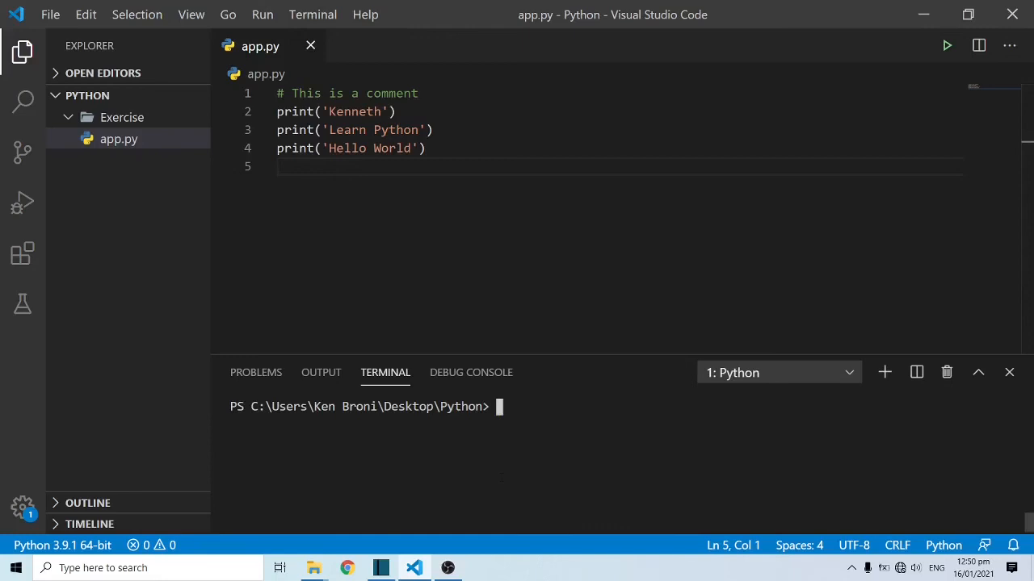
left_click(947, 45)
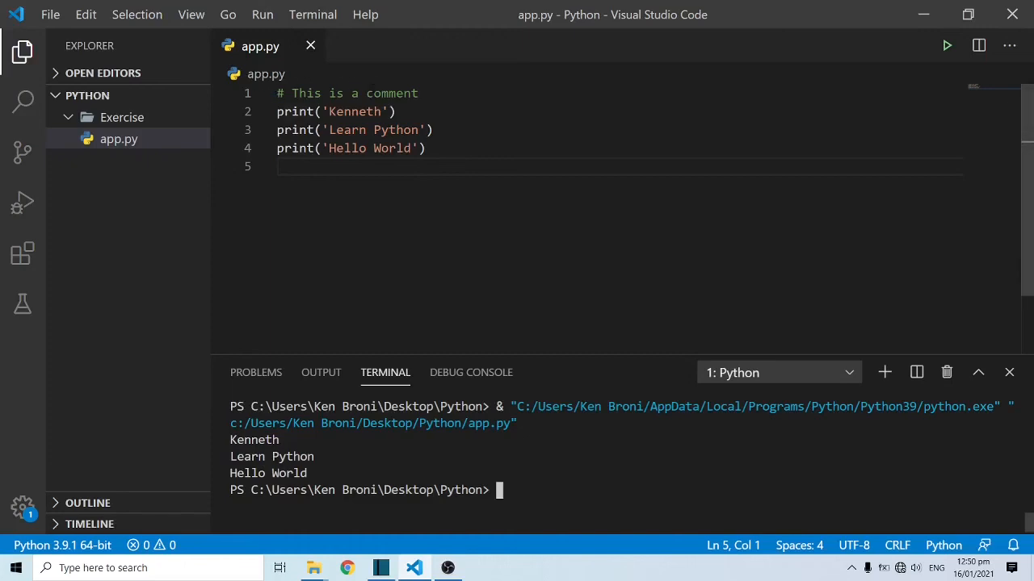
left_click(417, 92)
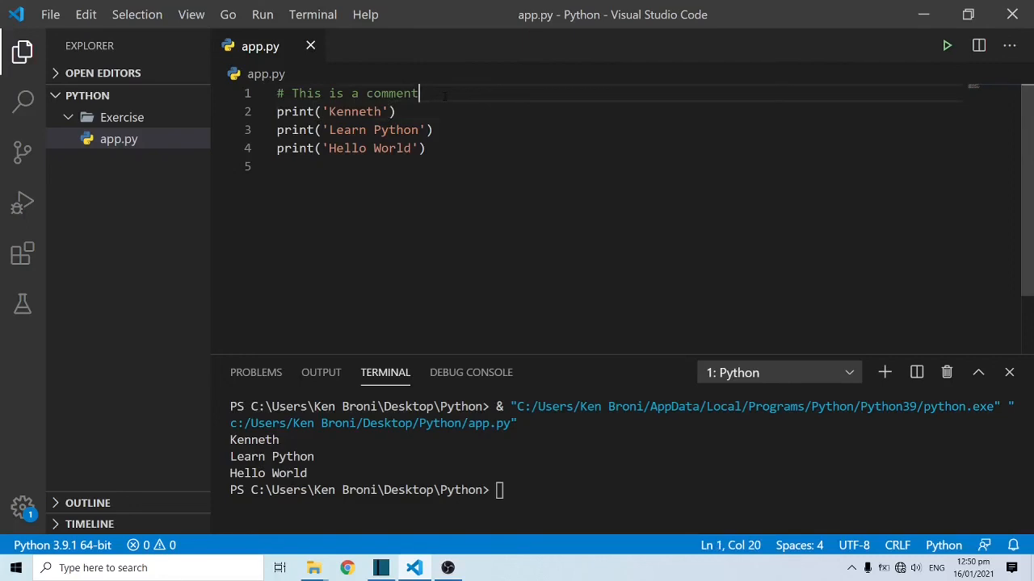
Step: Append the inline comment '# This is the name' to the Kenneth print line and save
left_click(396, 111)
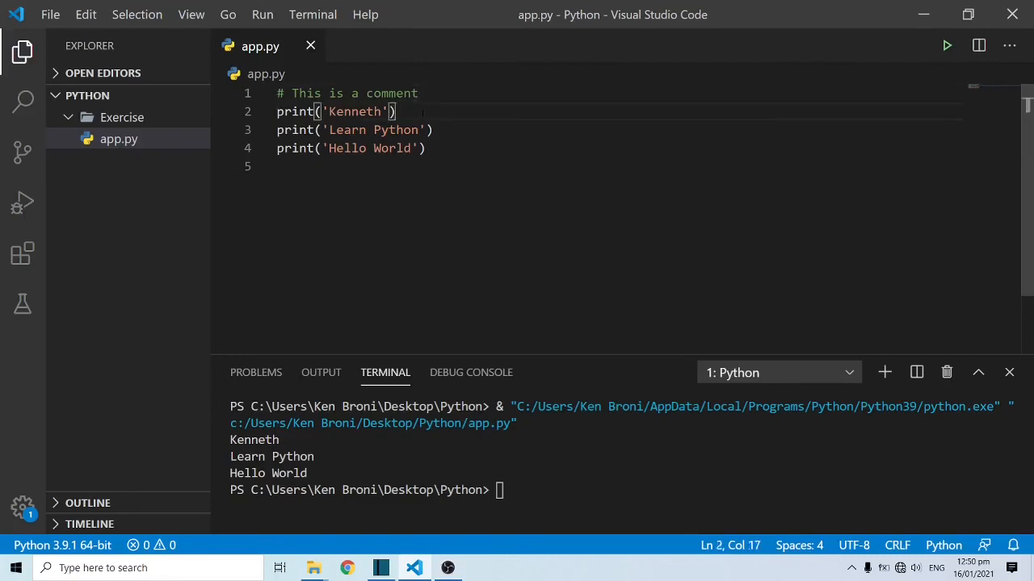
type("#")
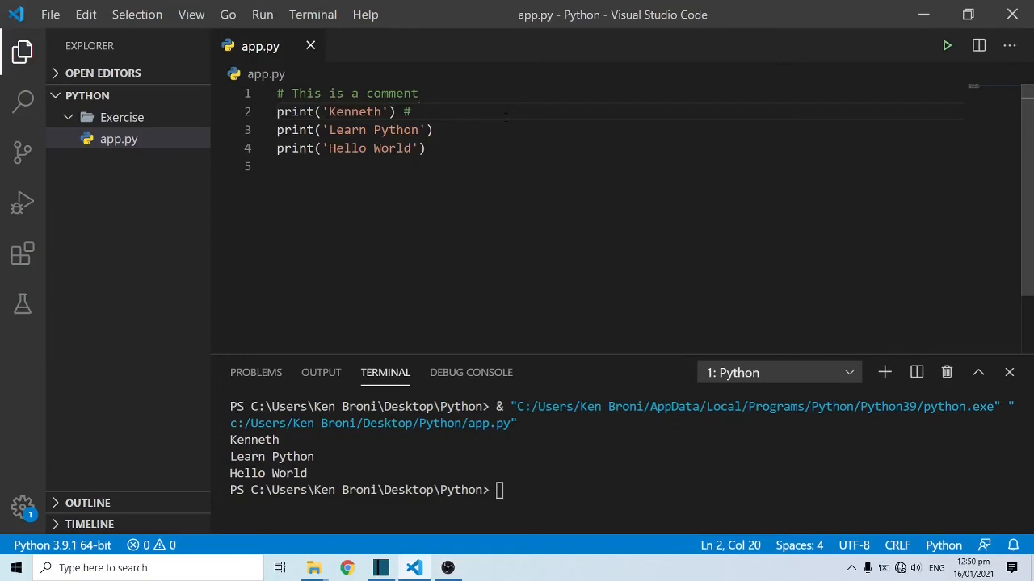
type("This")
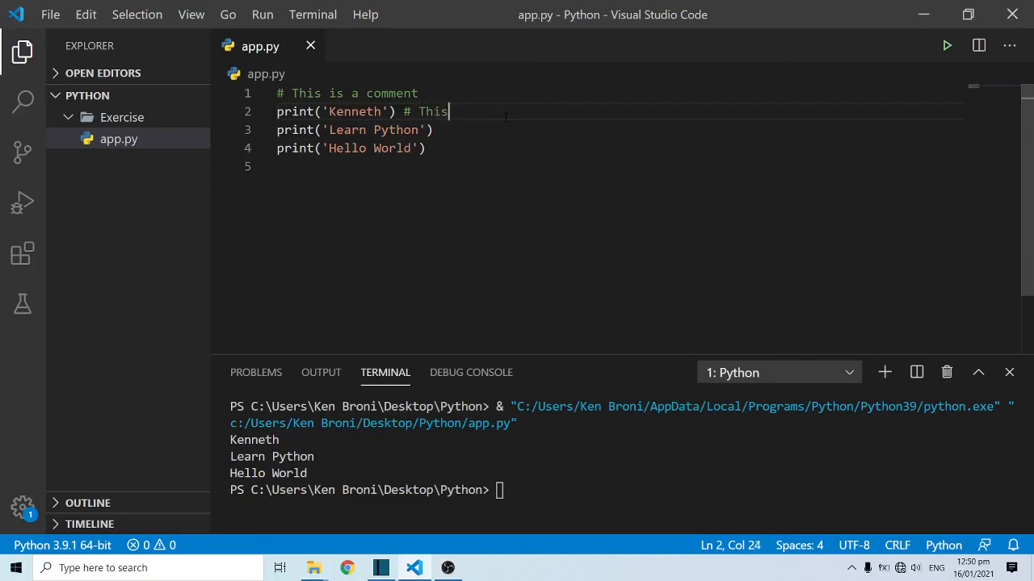
type("is th ename")
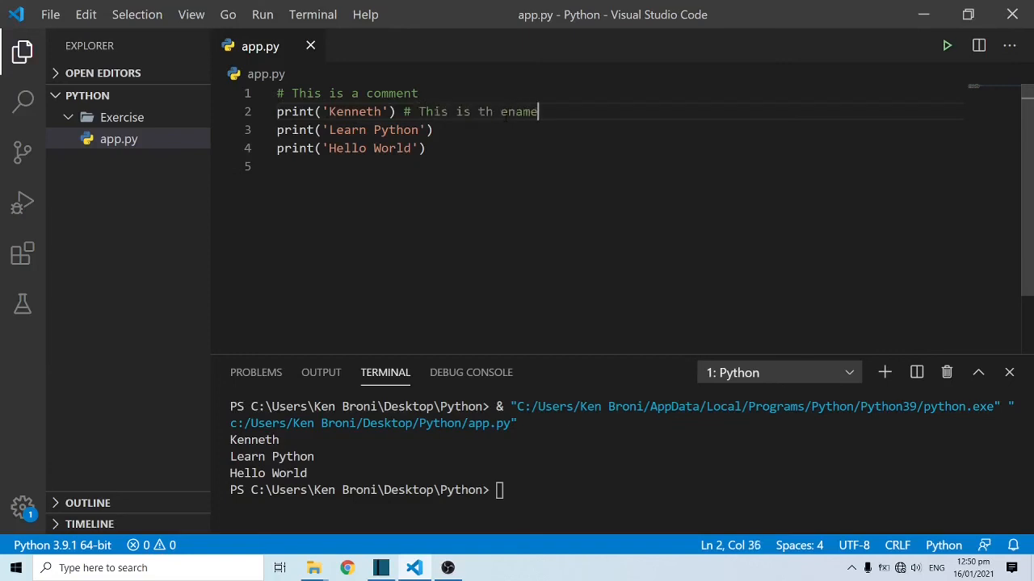
key("BackSpace")
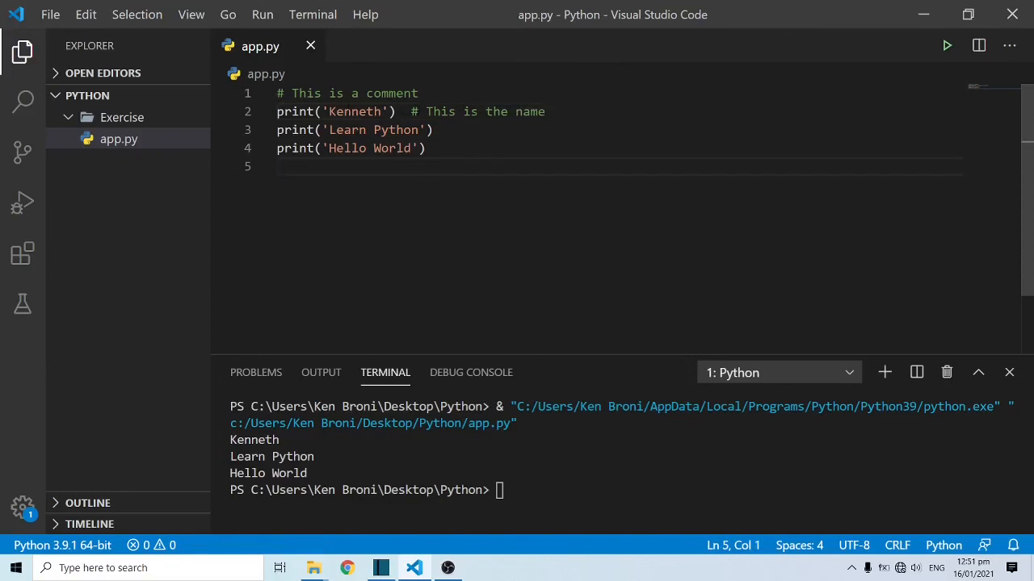
Step: Highlight print, the inline comment and the full-line comment in the editor
double_click(296, 112)
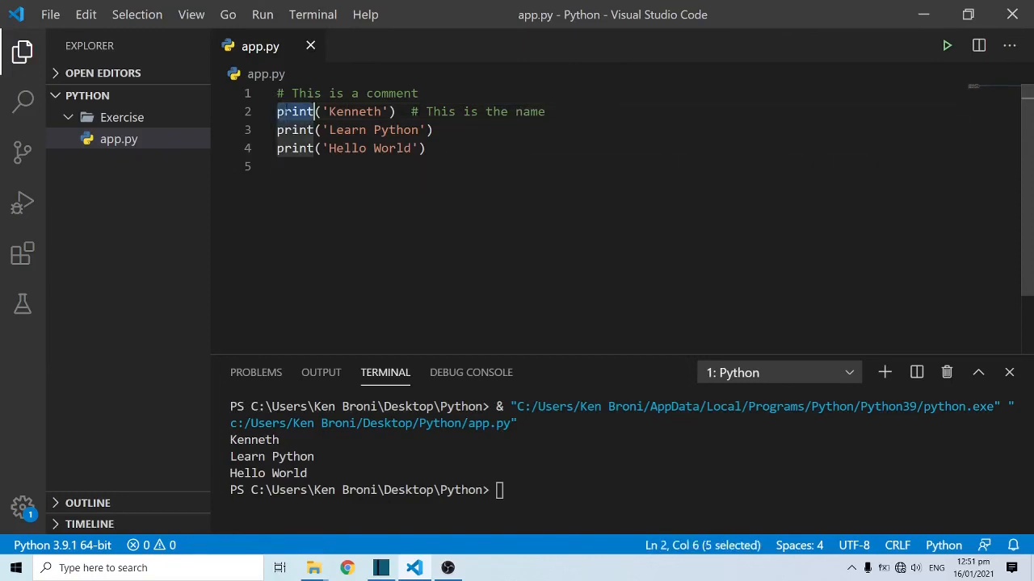
double_click(353, 111)
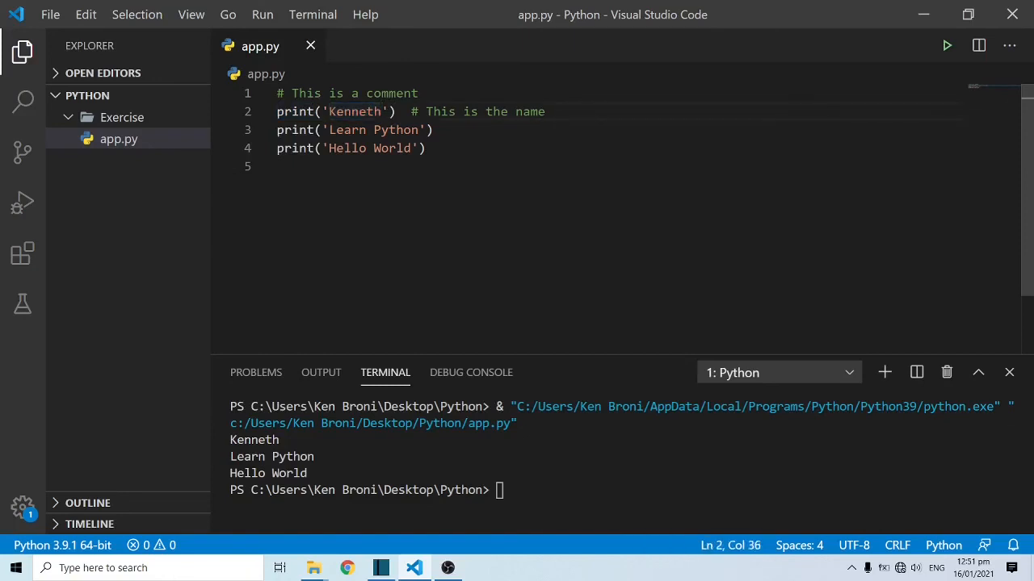
double_click(353, 112)
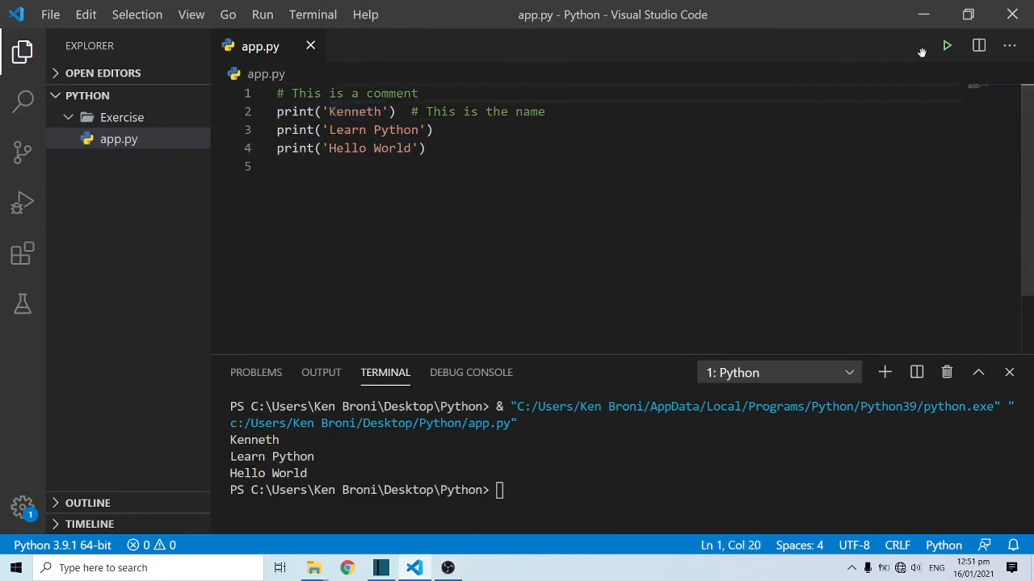
Step: Run app.py with both comments, still printing only the three lines
left_click(947, 45)
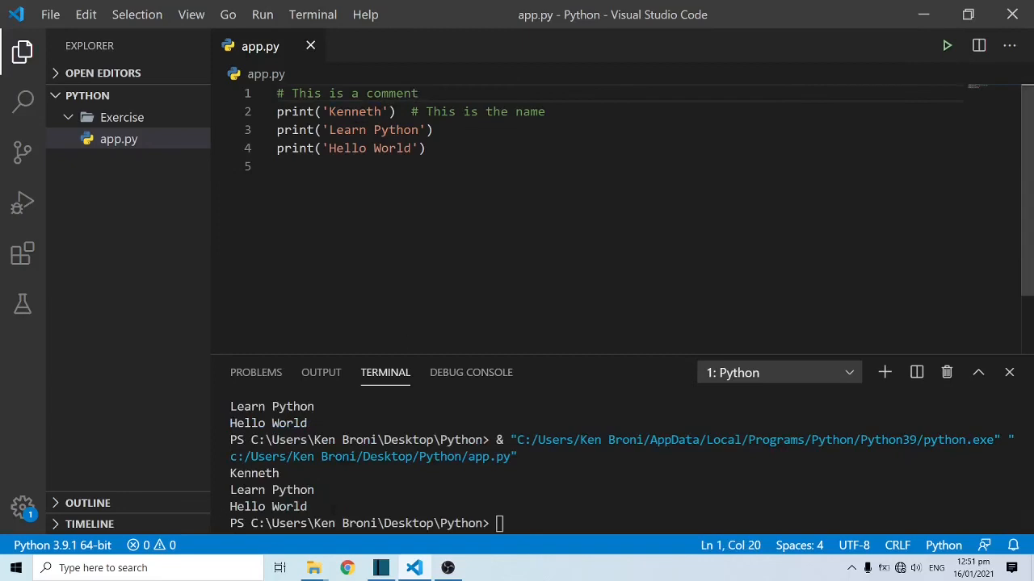
left_click(278, 164)
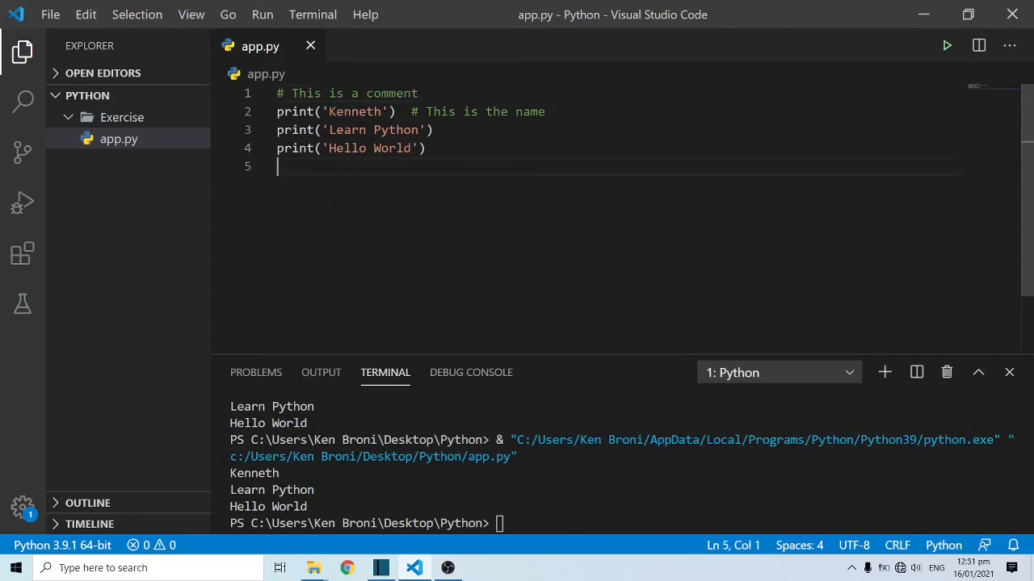